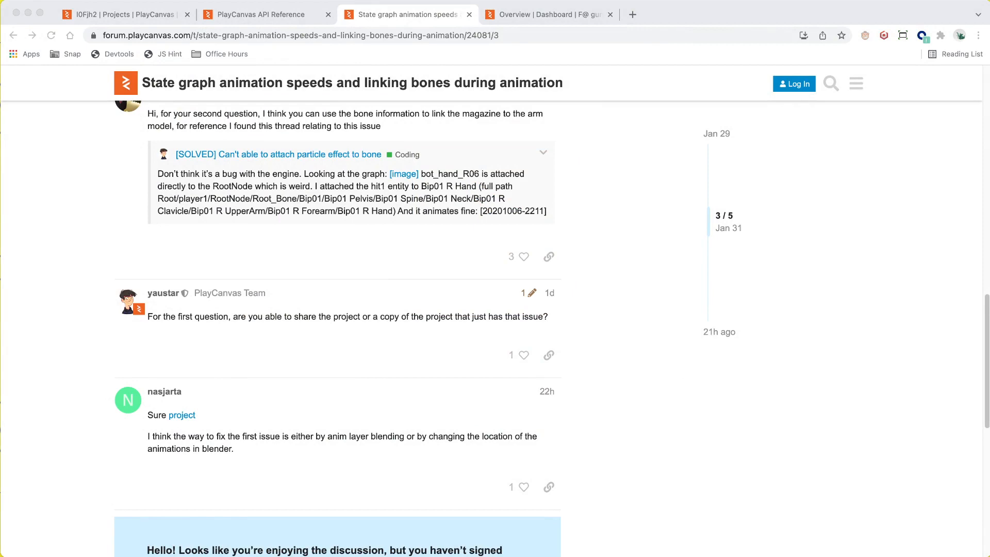
Step: Read through the reload animation thread and return to the first post
scroll("up", 3)
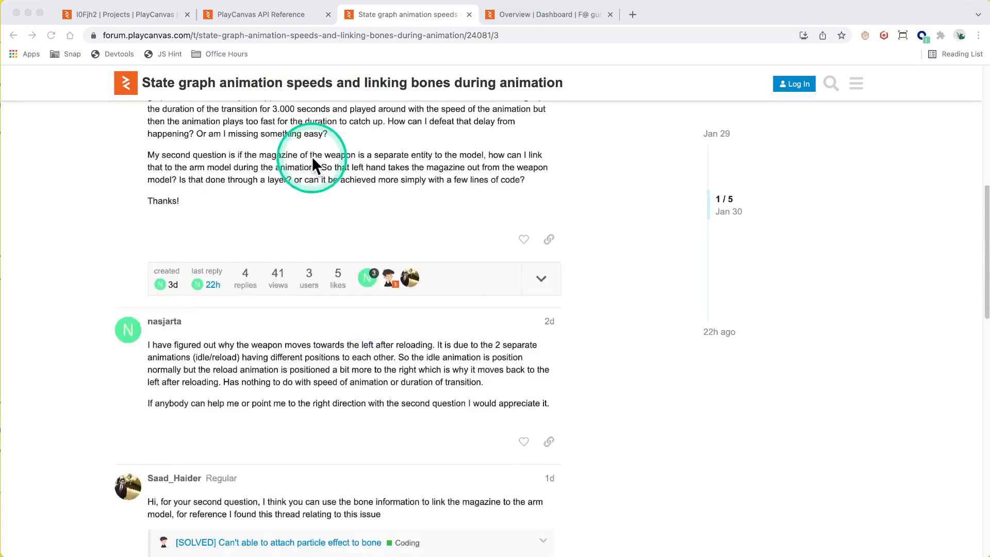
scroll("up", 3)
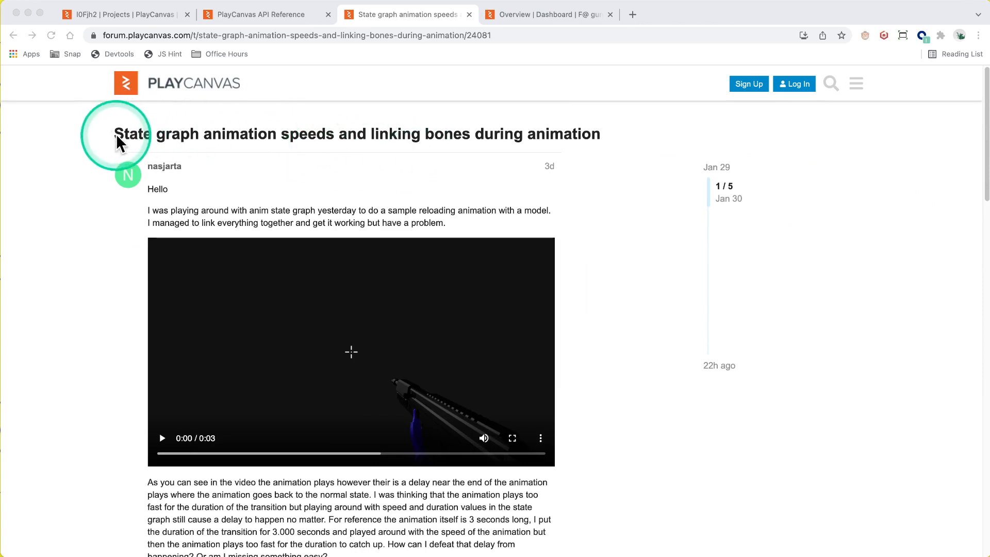
mouse_move(498, 144)
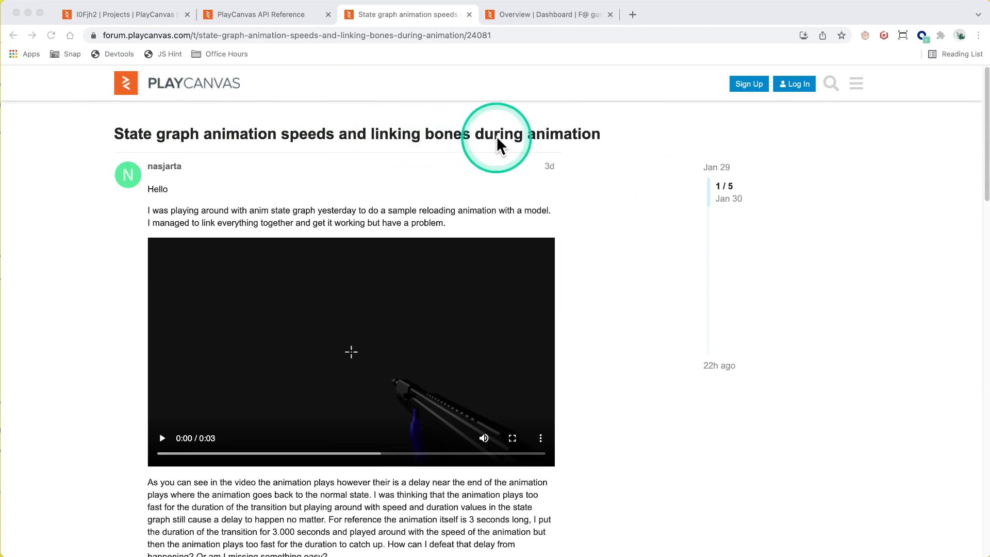
mouse_move(407, 284)
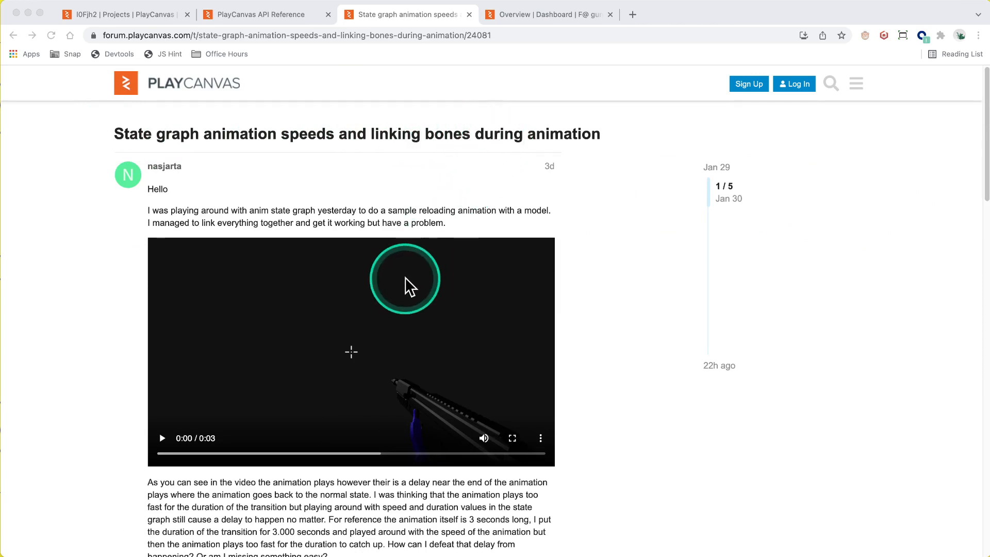
scroll("down", 3)
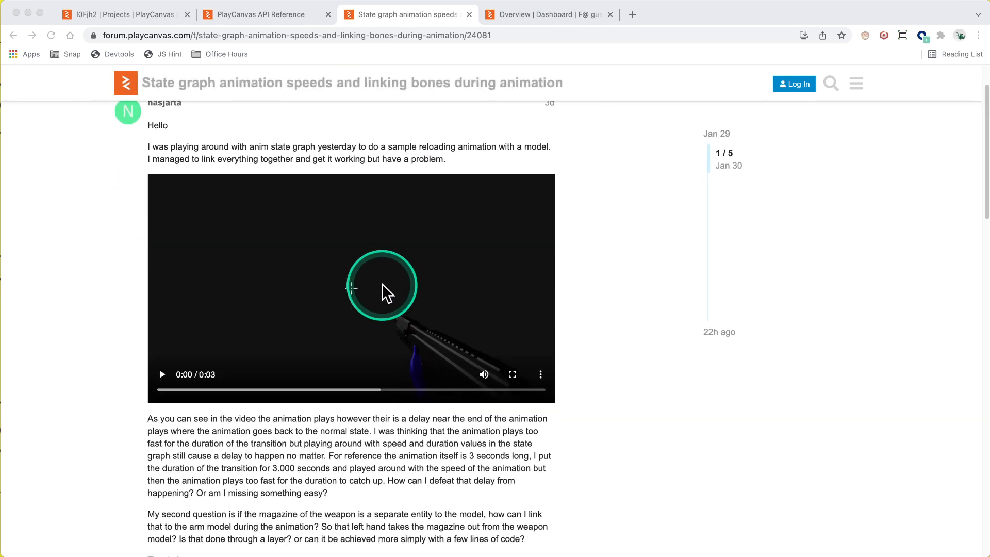
scroll("down", 3)
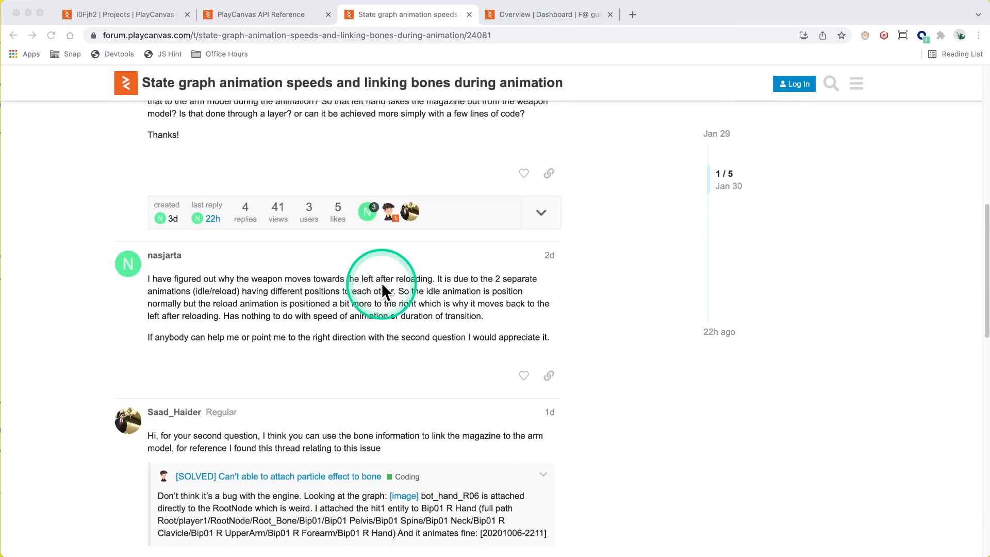
scroll("down", 3)
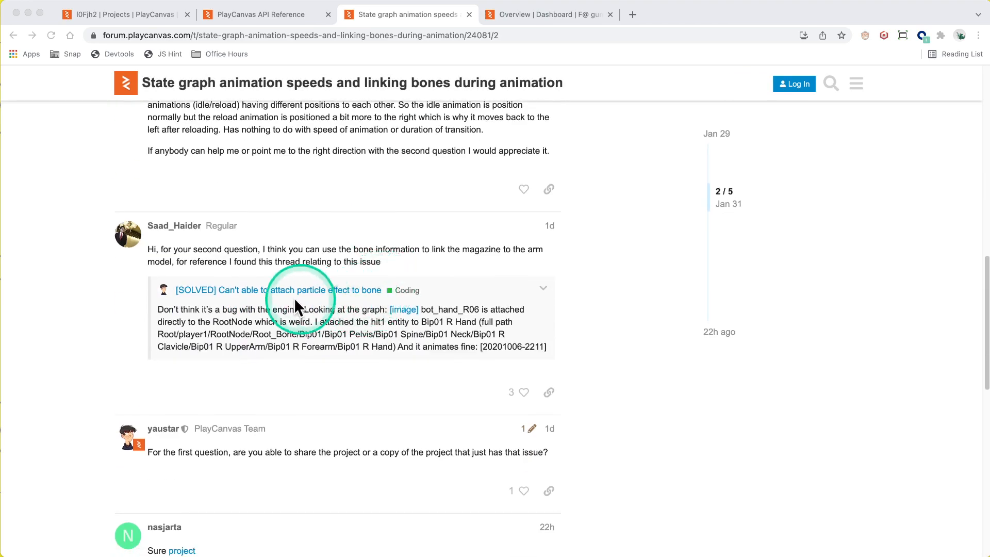
scroll("up", 3)
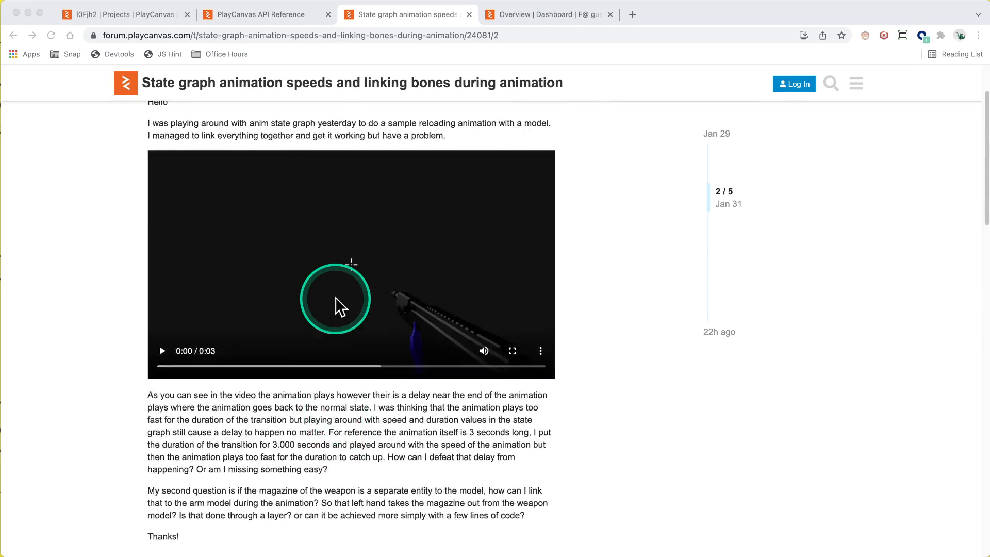
scroll("up", 3)
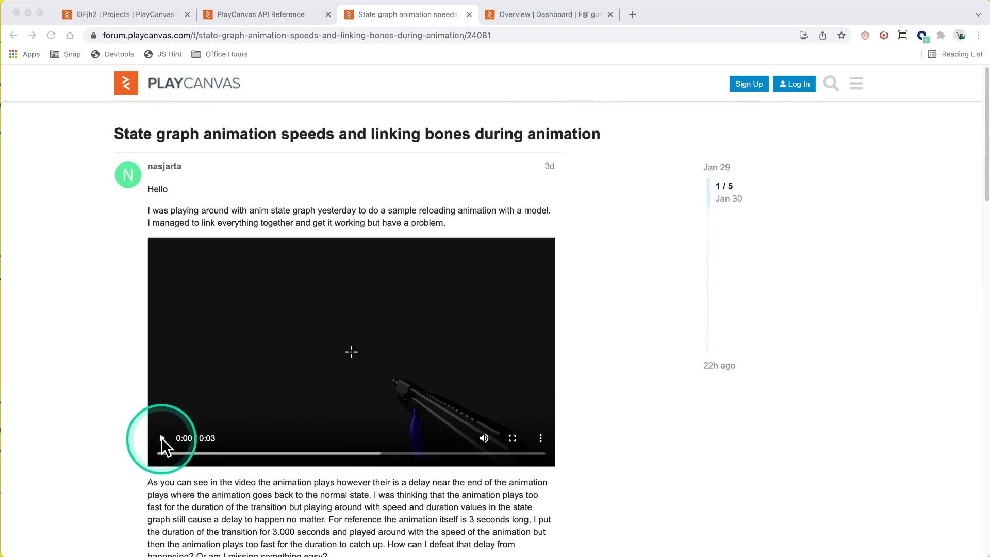
Step: Play the 3-second reload clip attached to the original question
left_click(162, 437)
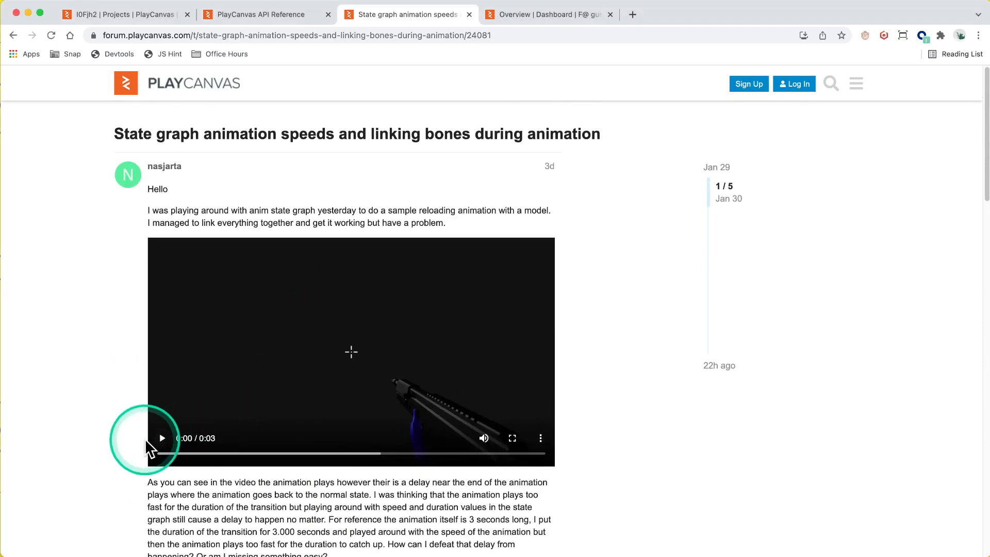
left_click(162, 437)
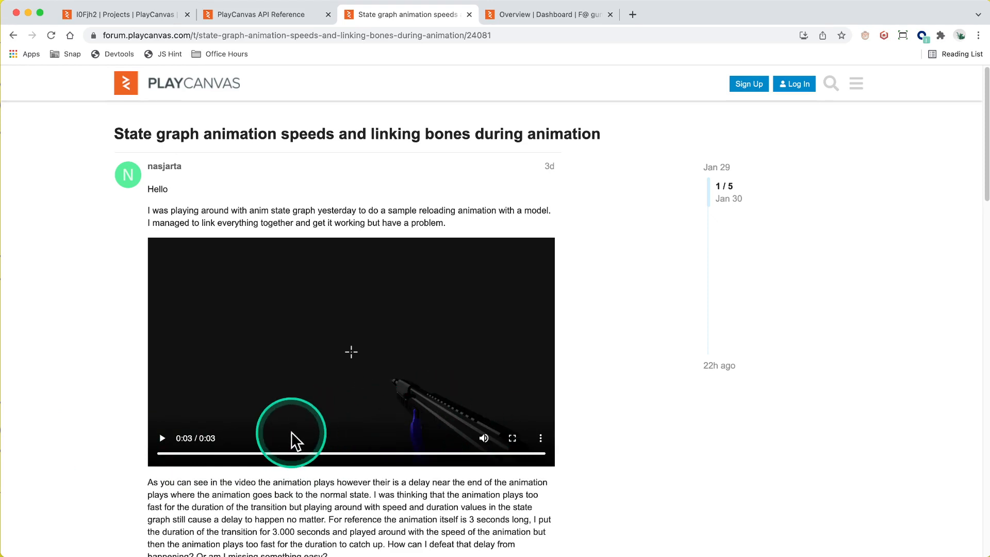
Step: Review the paragraph about the end-of-reload delay, then switch to the gun reload project tab
scroll("down", 3)
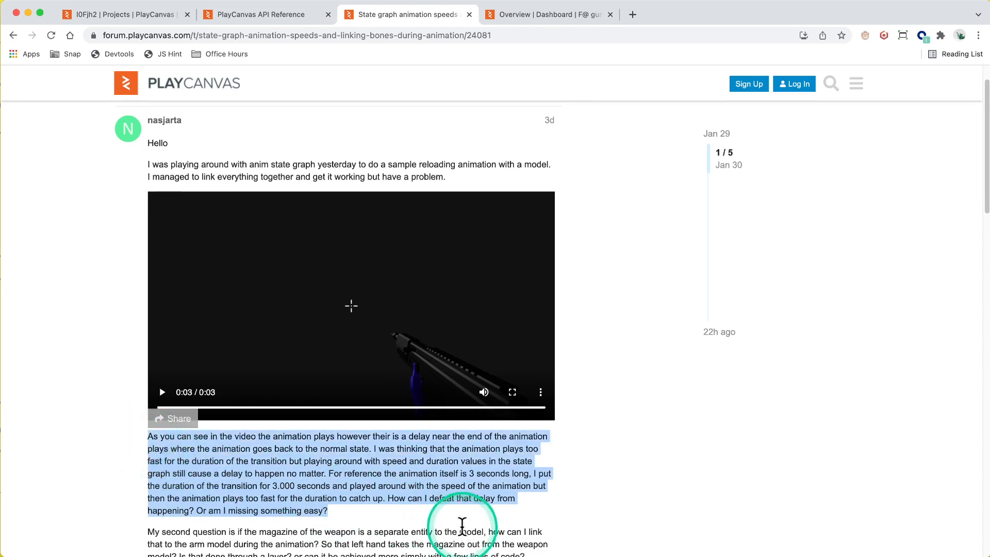
mouse_move(423, 530)
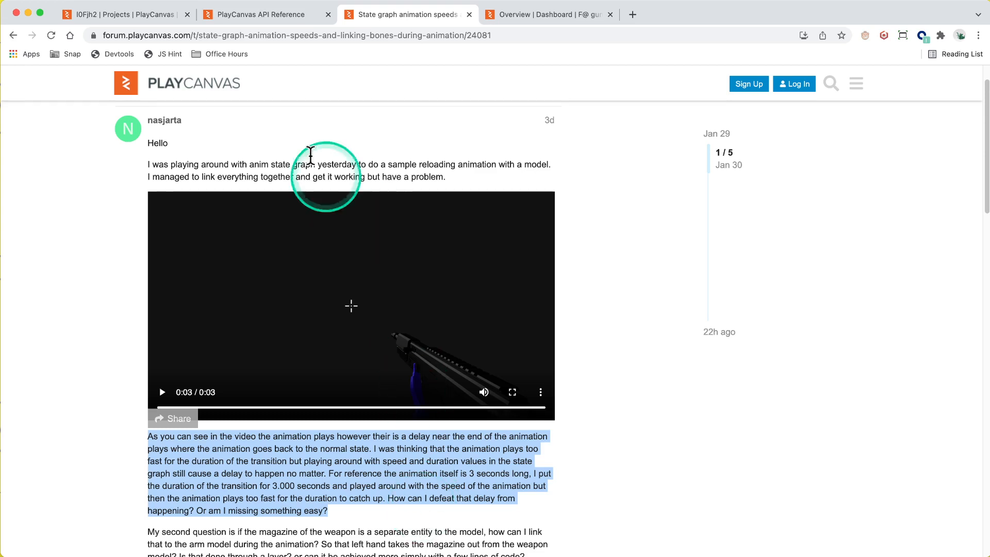
left_click(187, 14)
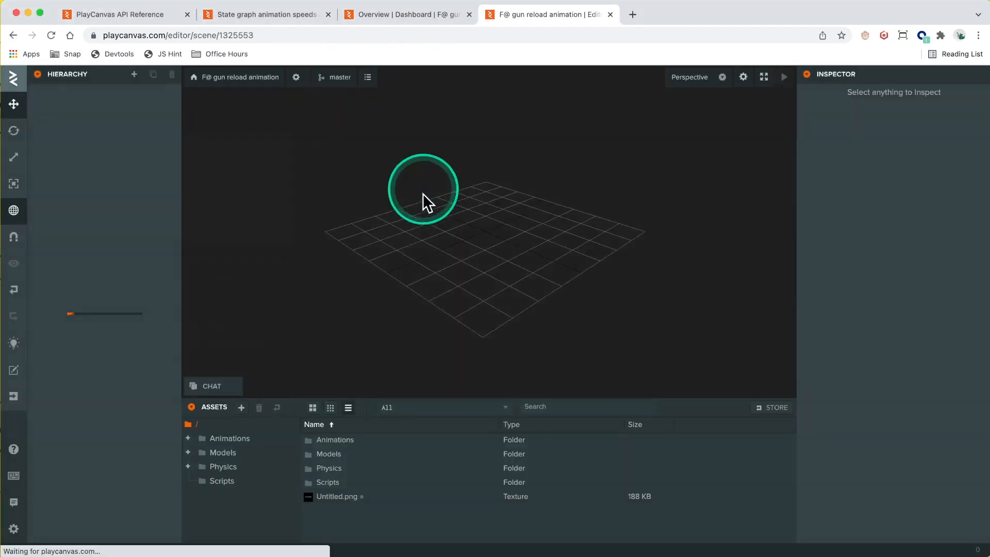
Step: Launch the scene, try reloading the red gun in the running game, and return to the editor
left_click(783, 77)
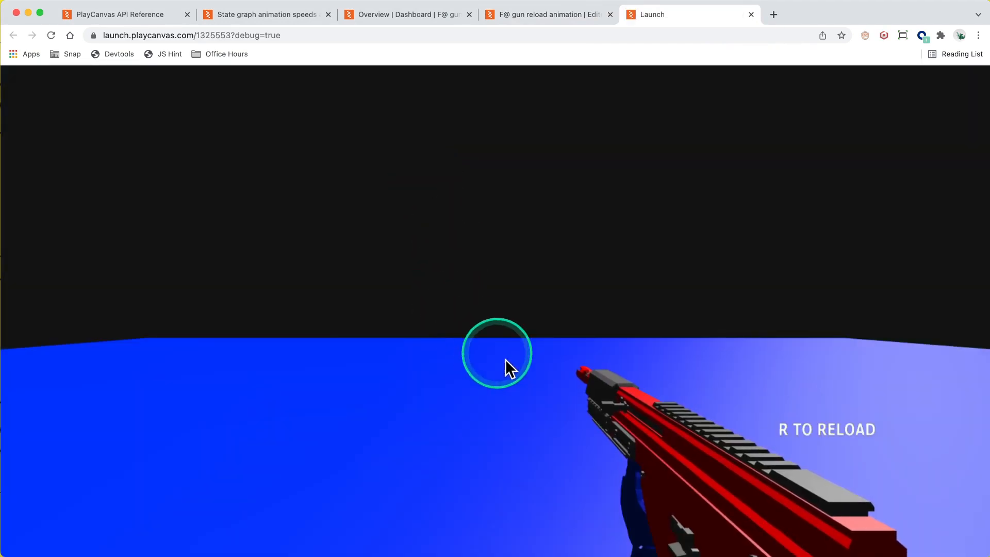
left_click(496, 353)
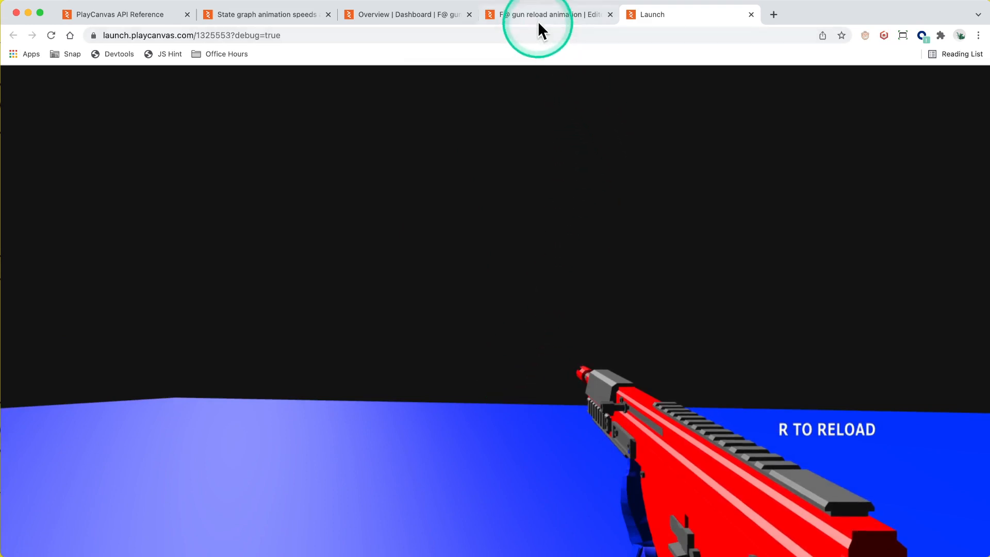
left_click(548, 14)
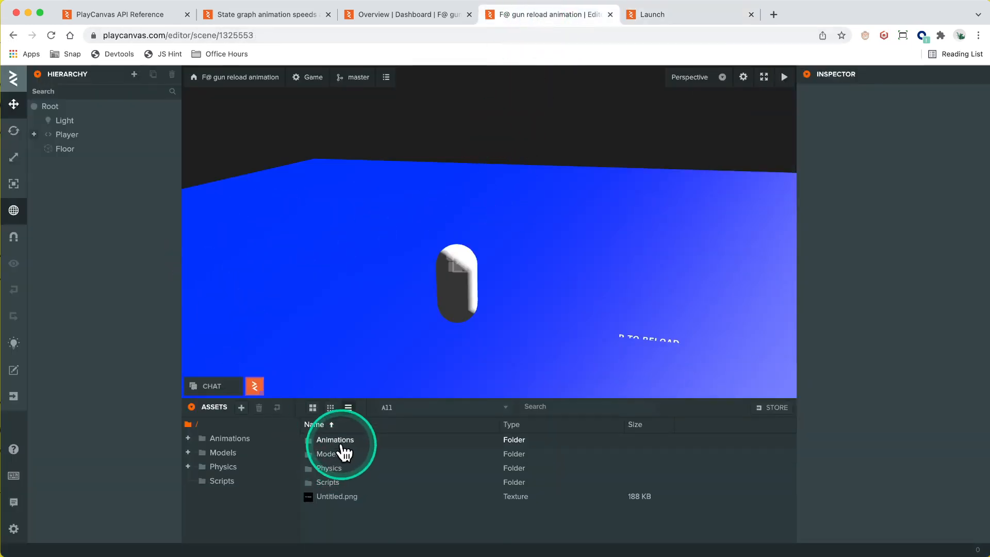
Step: Browse into the Animations reload folder and preview the Scene.glb animation asset
double_click(335, 439)
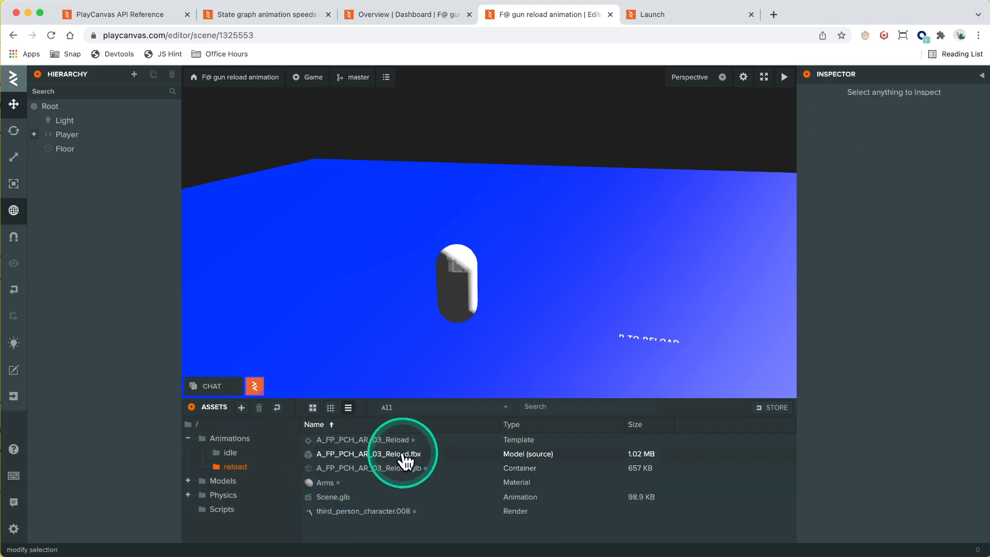
mouse_move(358, 498)
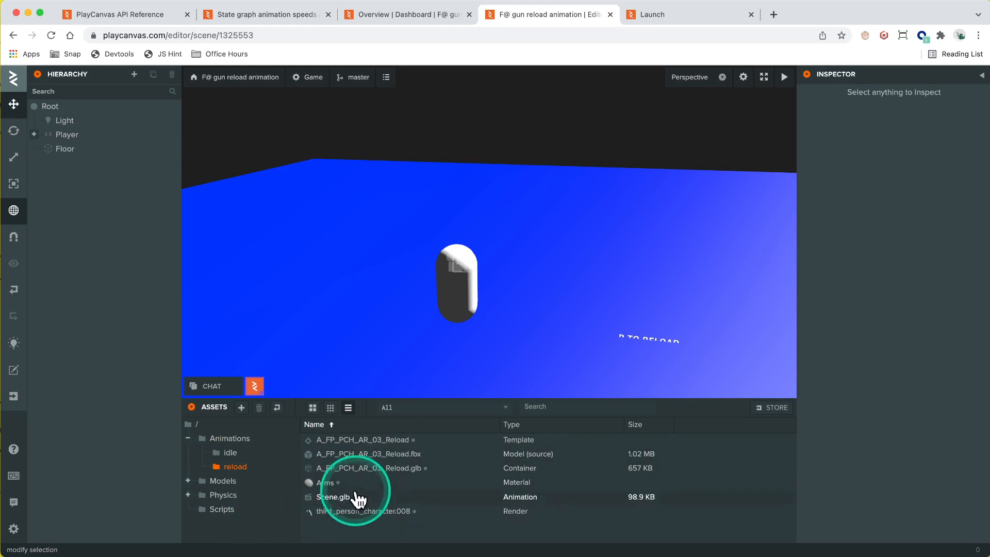
left_click(332, 497)
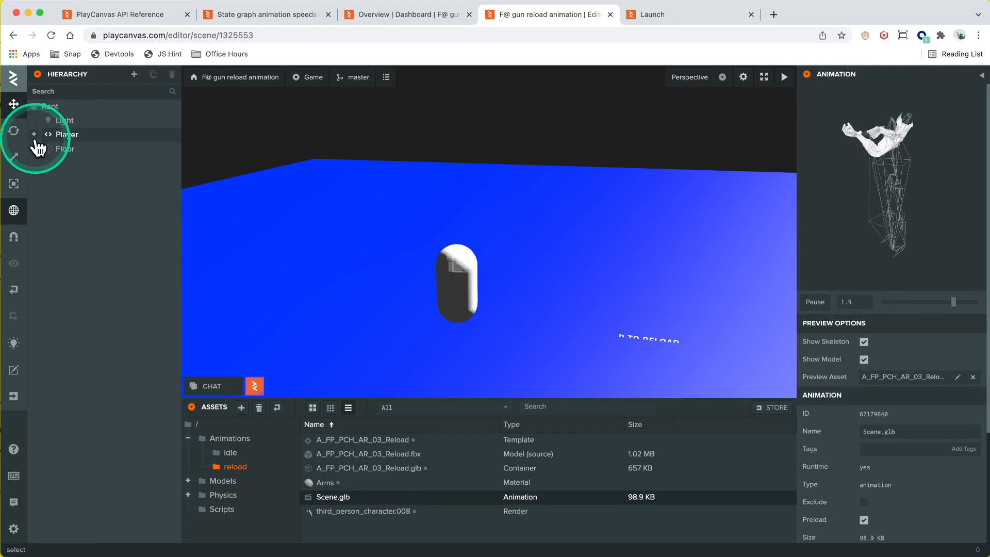
Step: Expand the Player entity and inspect the Player and gun entities' components
left_click(34, 134)
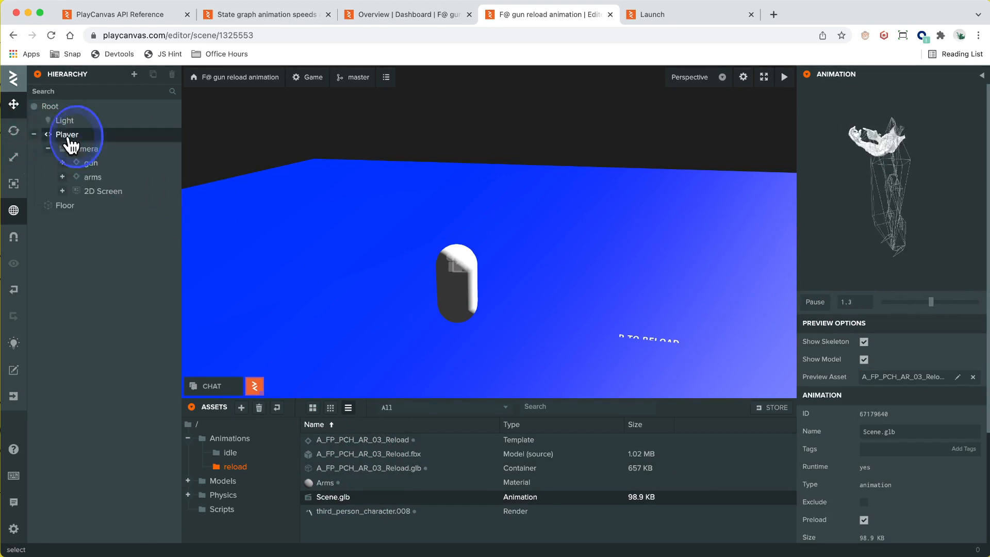
left_click(67, 134)
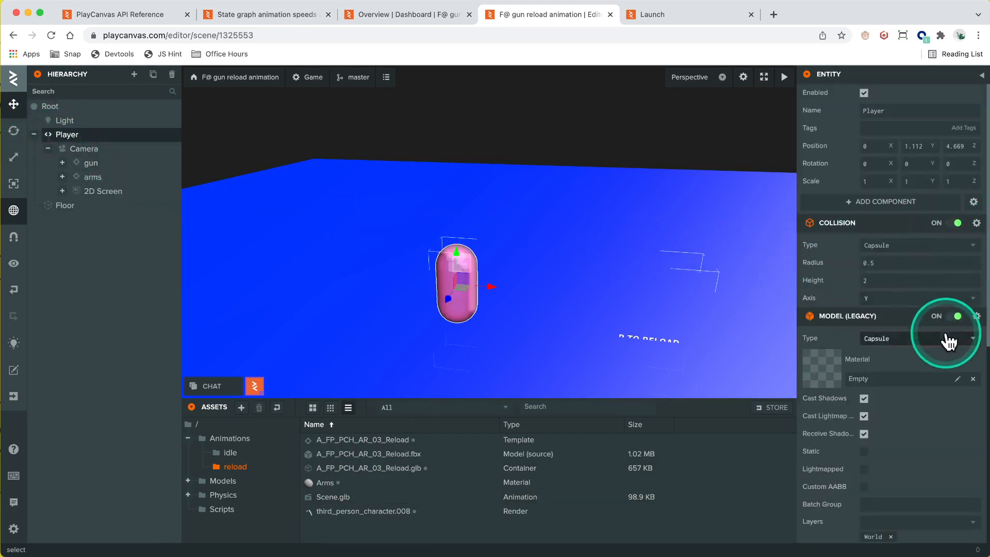
left_click(957, 316)
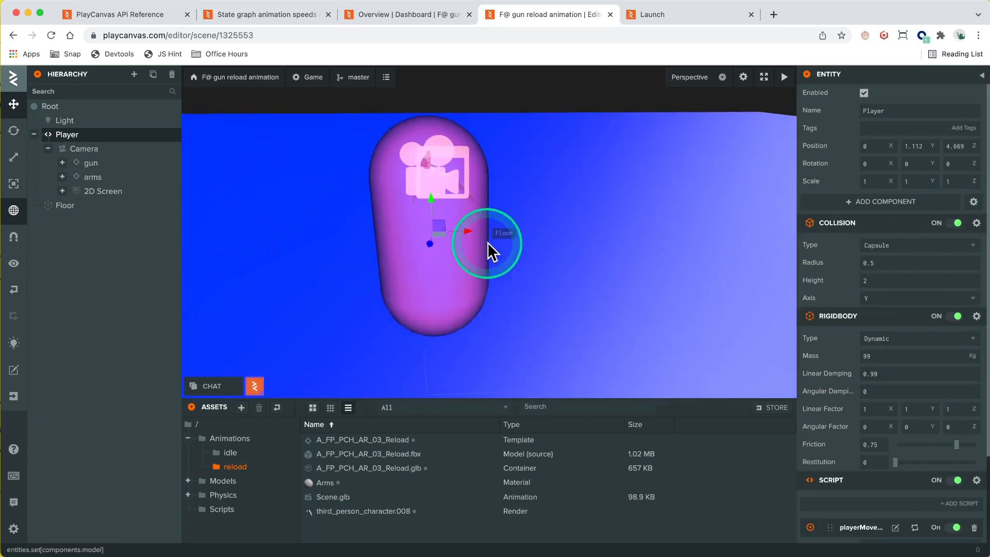
left_click(91, 162)
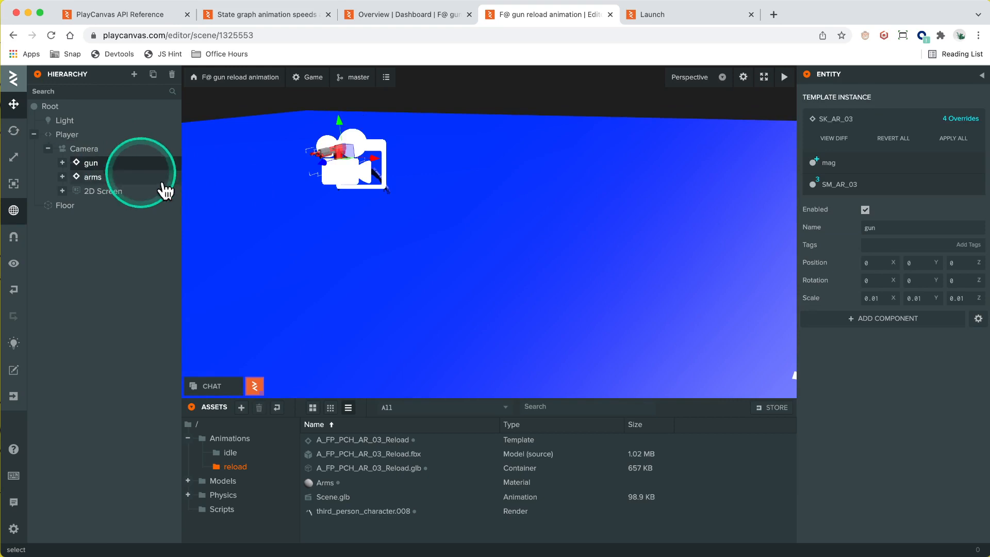
Step: Show the scene settings with the Editor section expanded (icon size 0.01)
left_click(13, 529)
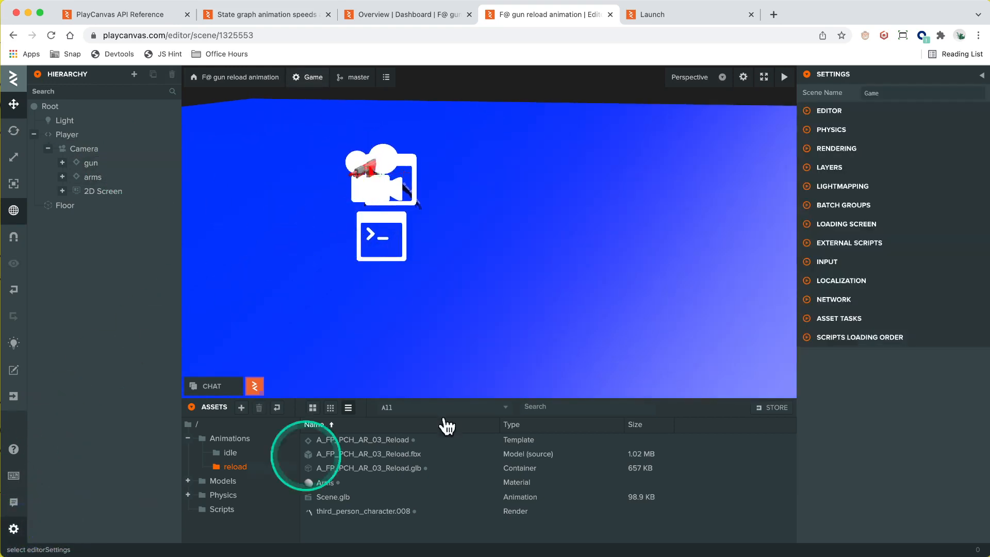
left_click(828, 111)
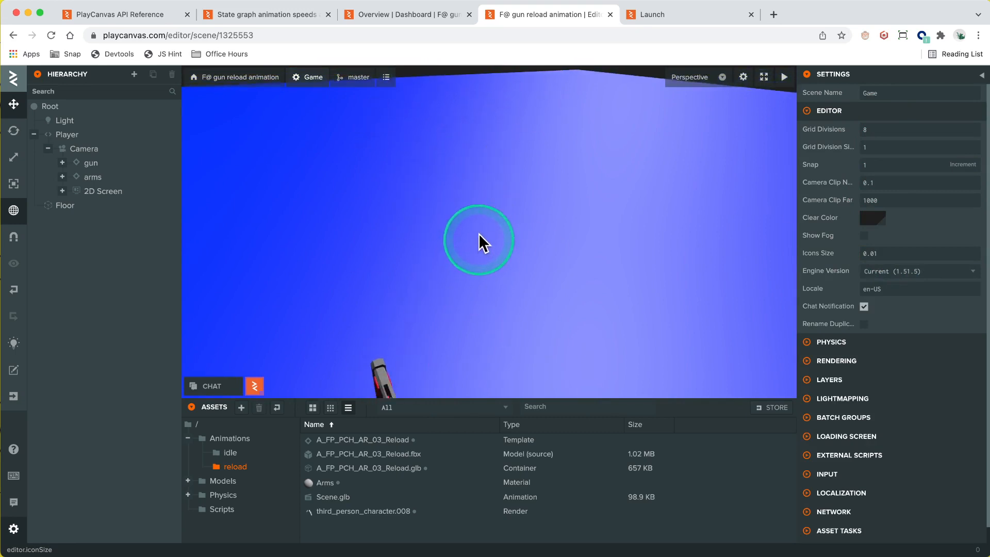
Step: Select the rifle mesh in the viewport, then inspect the gun and Camera entities
left_click(118, 191)
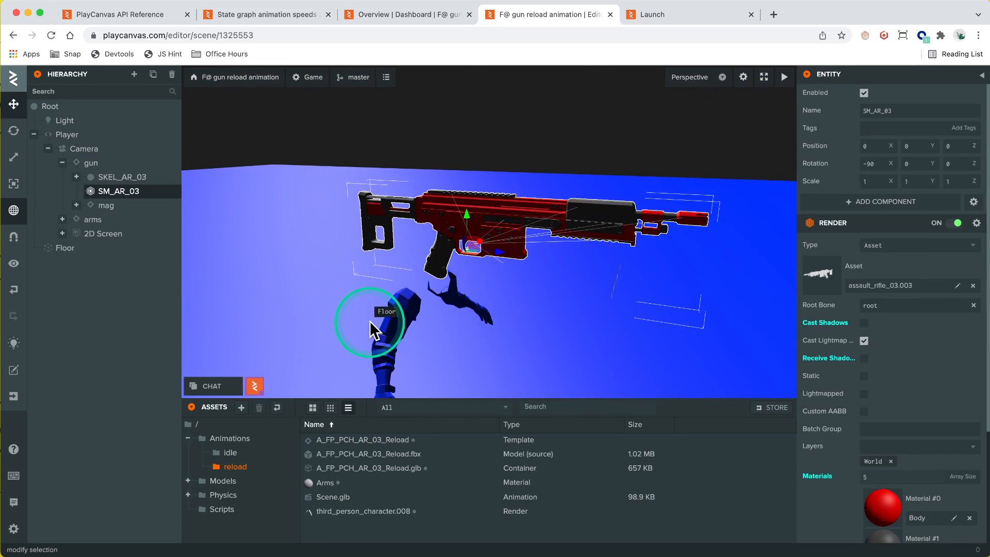
scroll("down", 3)
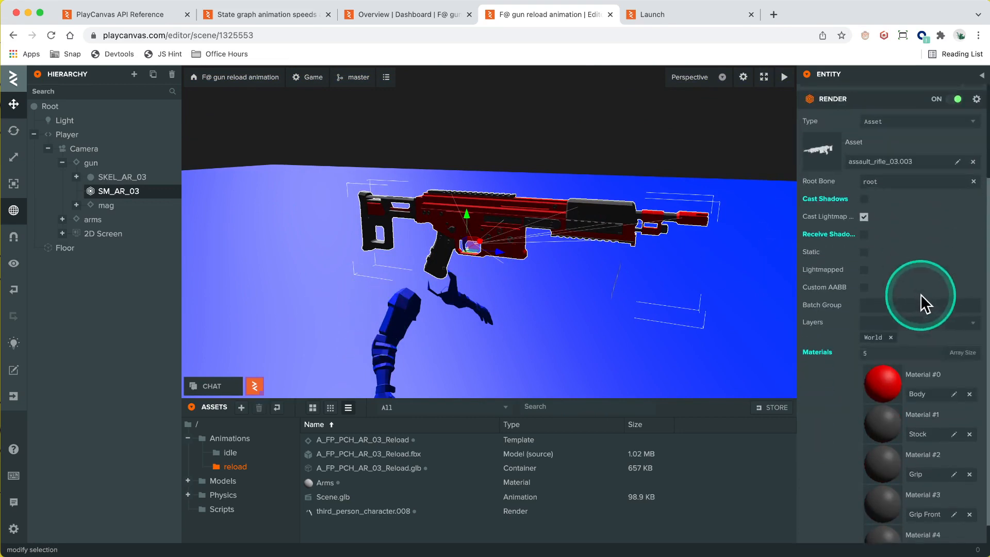
left_click(90, 162)
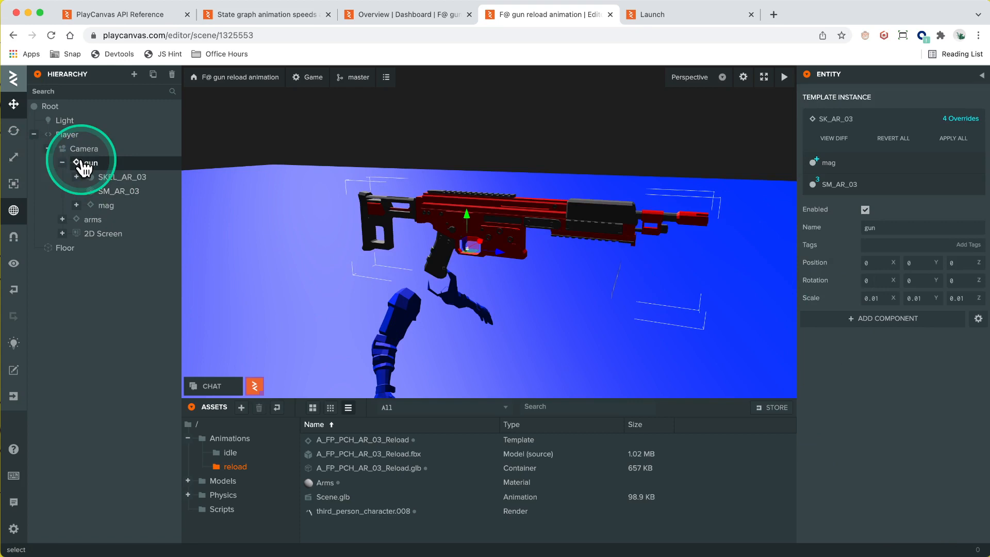
left_click(83, 149)
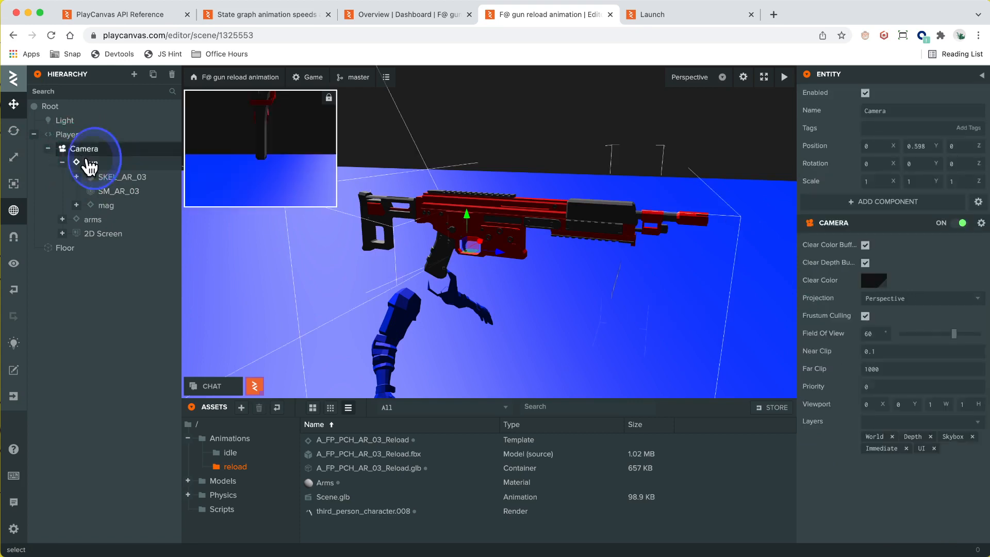
Step: Review the arms entity's anim setup and the mag magazine template instance
left_click(91, 219)
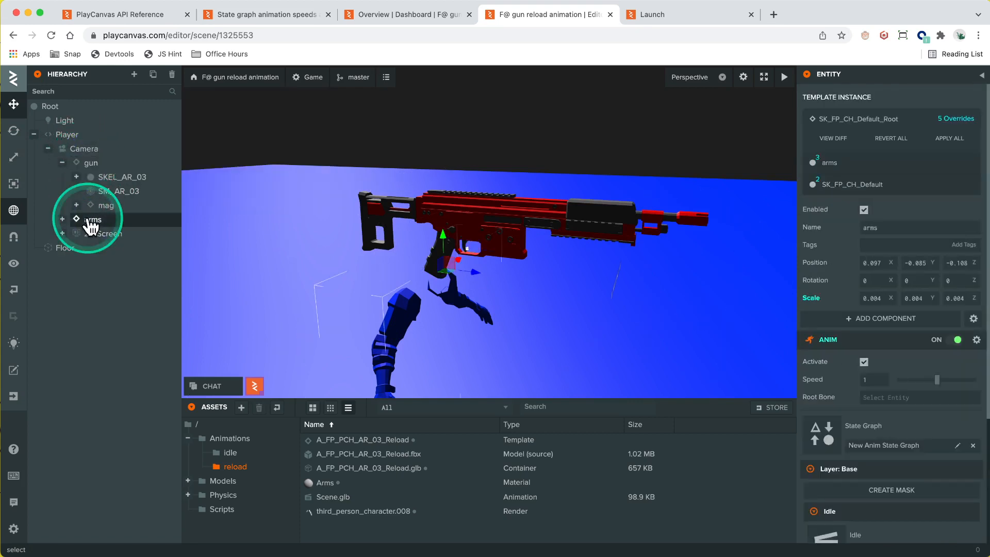
scroll("down", 3)
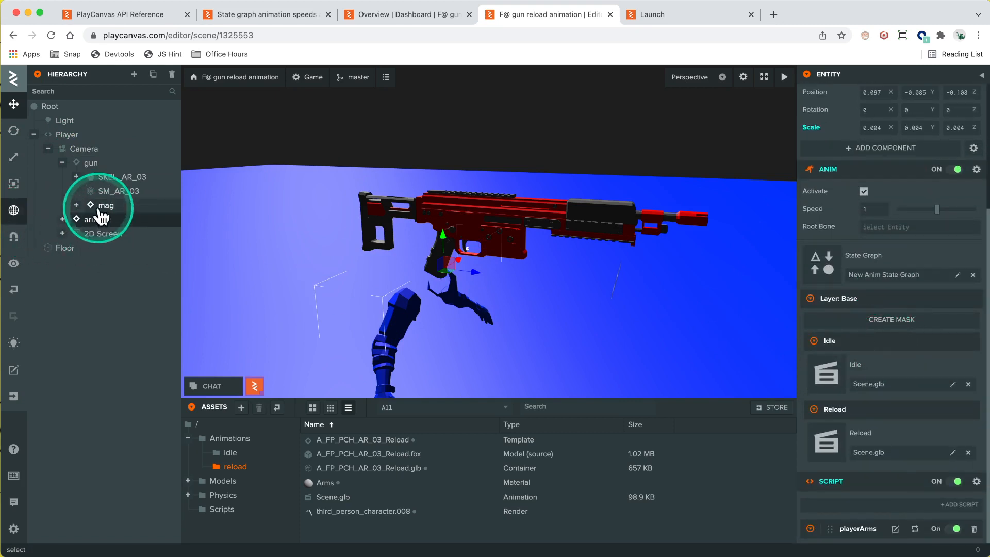
left_click(106, 206)
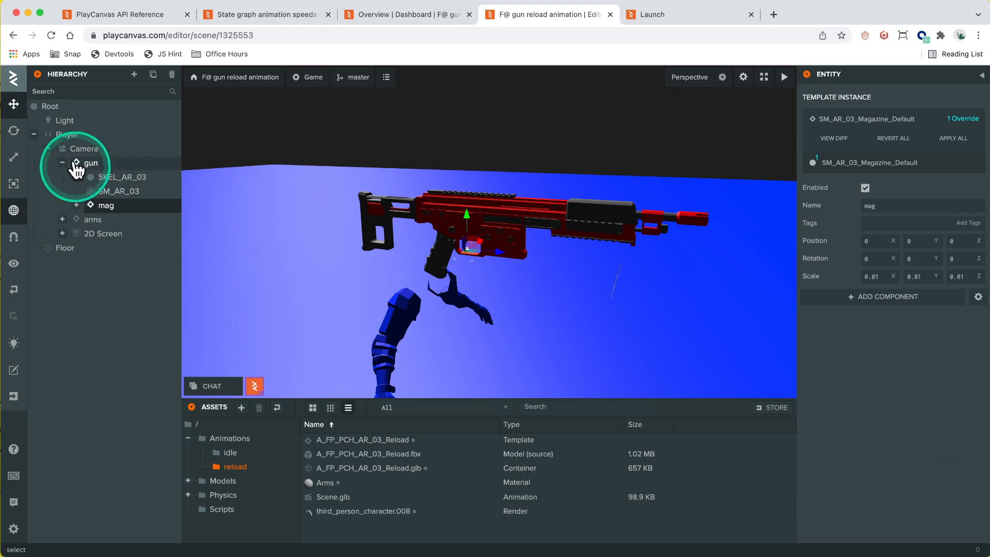
Step: Expand SKEL_AR_03 to its root bone, reread the forum question, and return to the scene
left_click(122, 177)
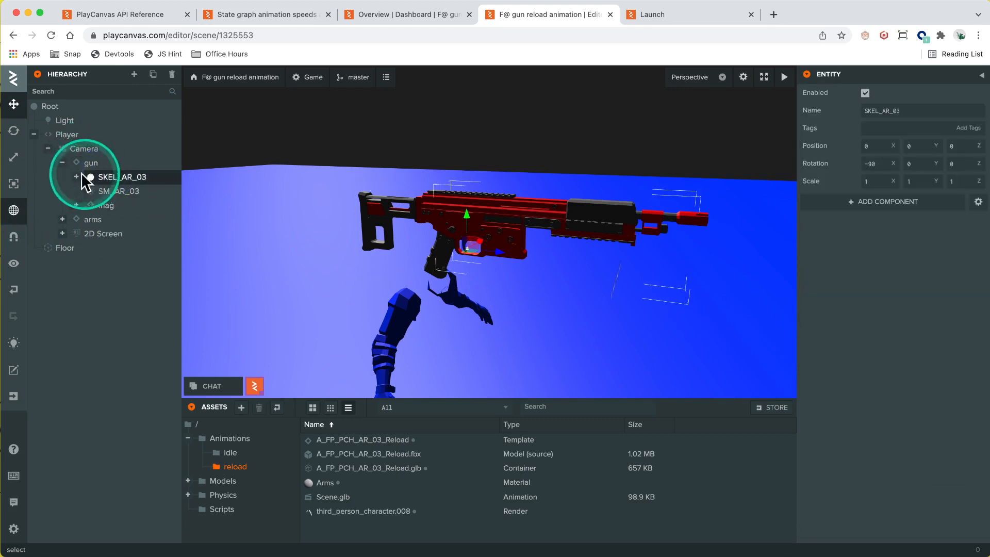
left_click(75, 176)
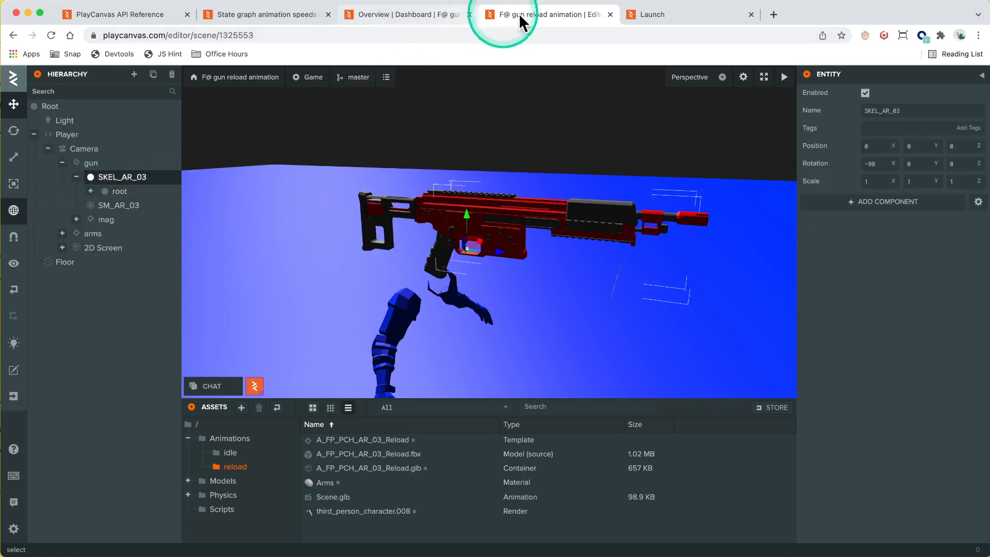
left_click(265, 13)
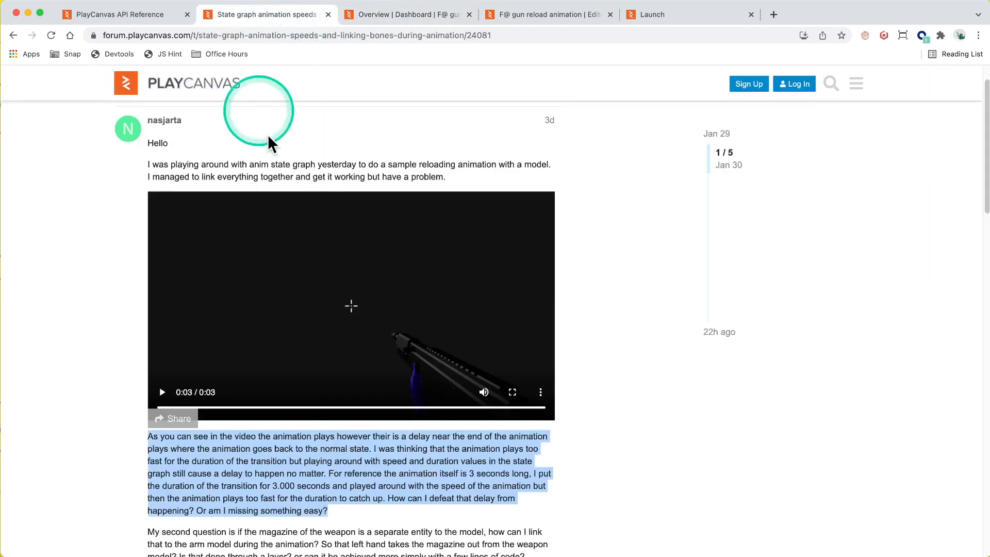
left_click(162, 392)
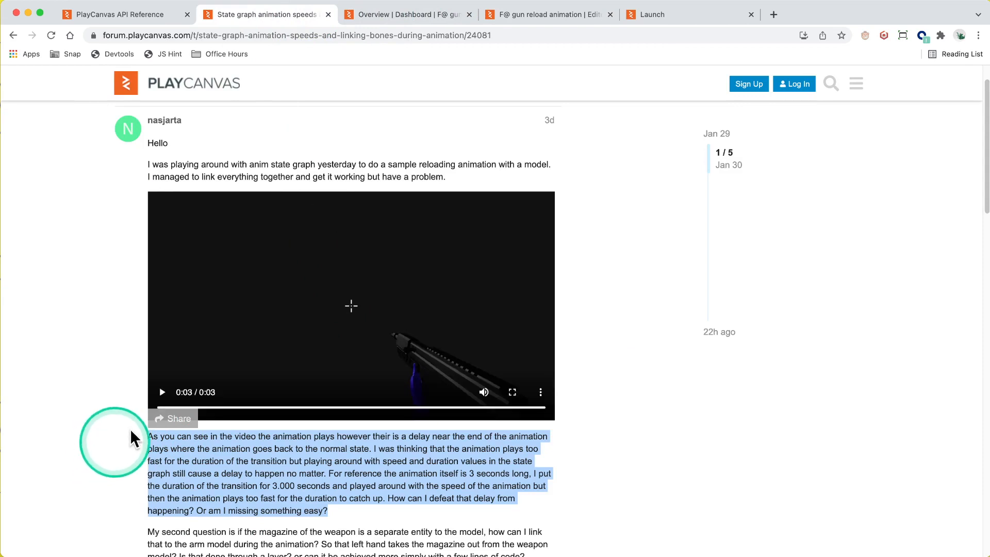
left_click(544, 13)
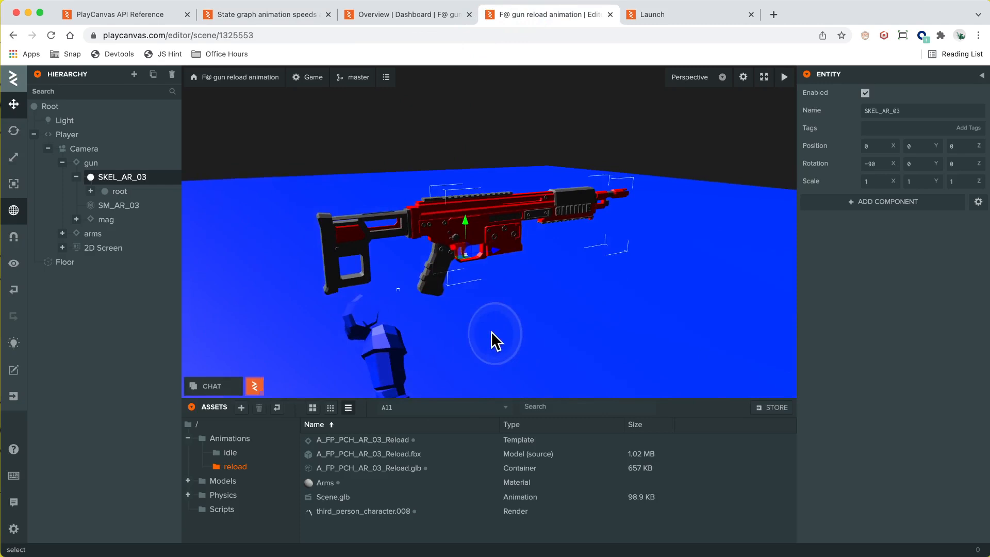
Step: Inspect SM_AR_03 and Floor, then collapse the SKEL_AR_03 skeleton's bones
left_click(116, 205)
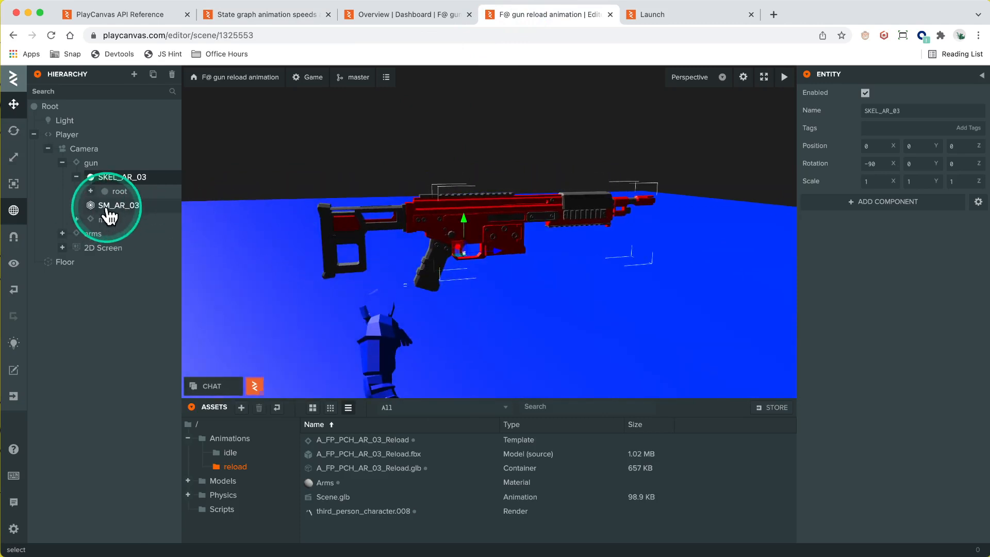
left_click(117, 206)
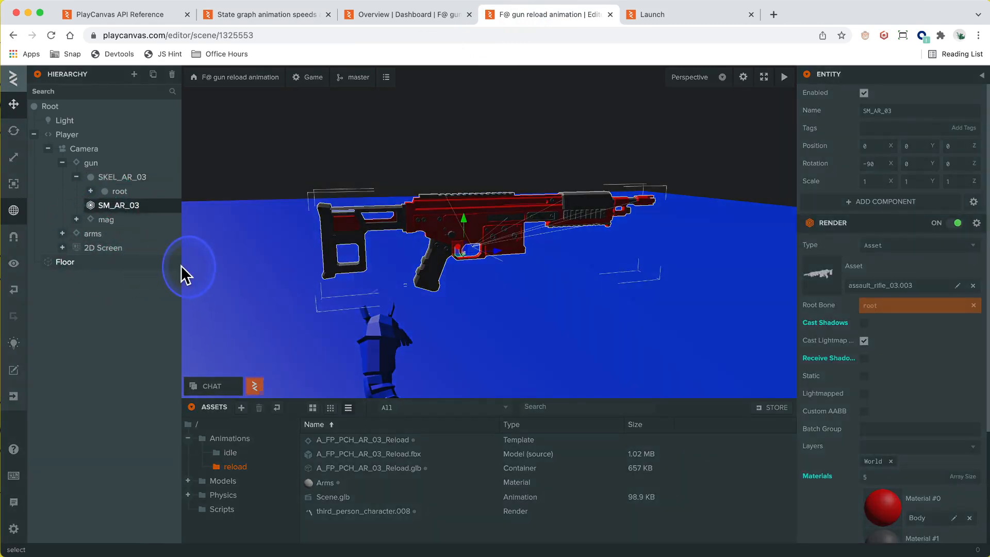
left_click(64, 261)
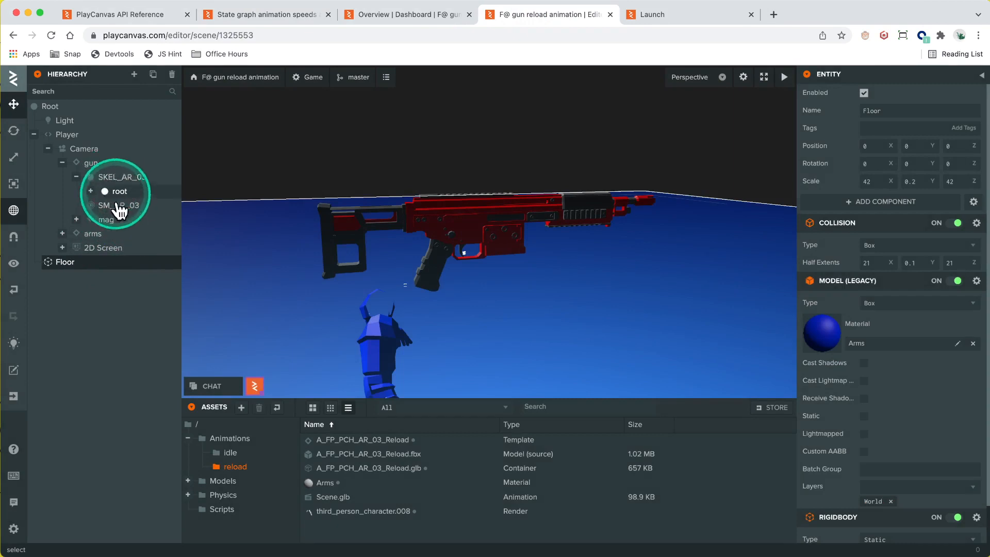
left_click(119, 205)
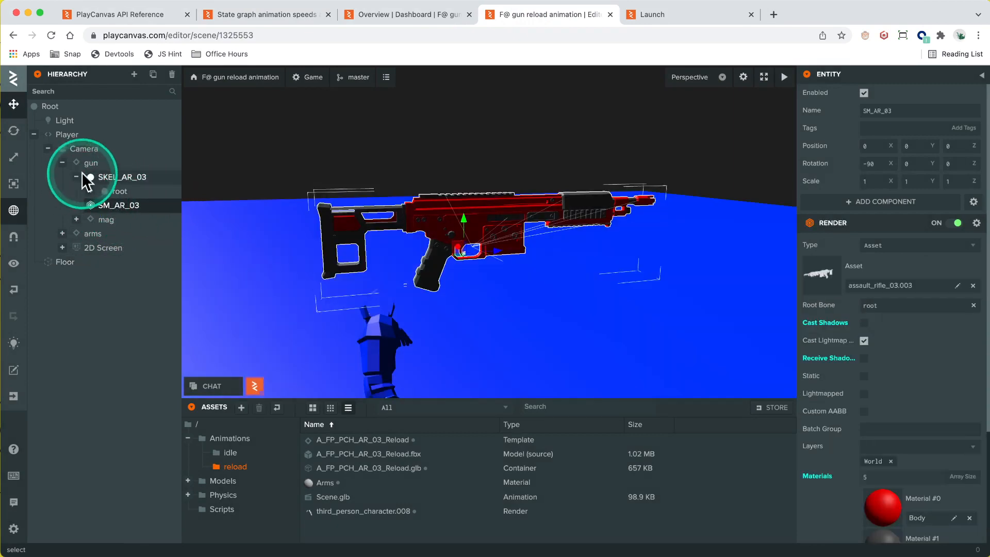
left_click(76, 178)
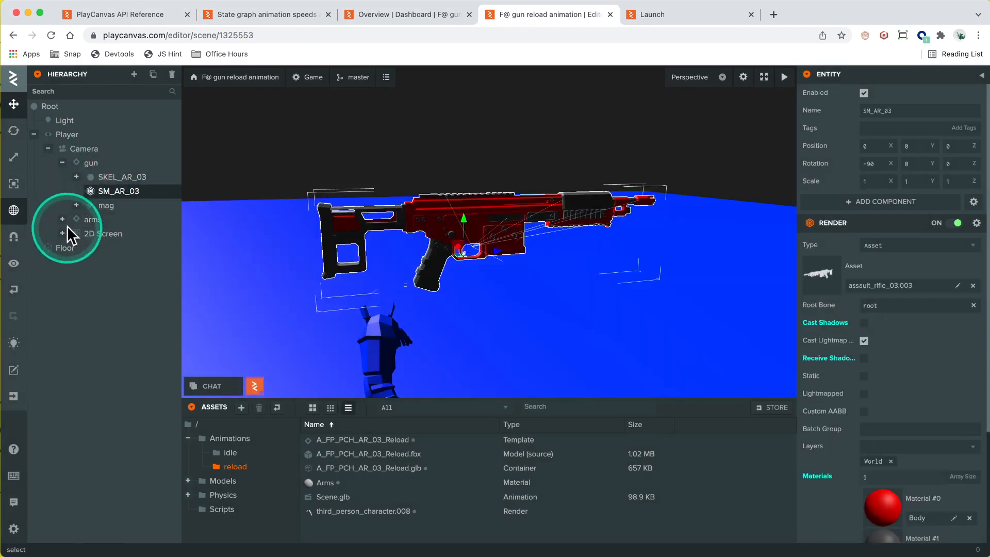
Step: Expand and select arms to review its Idle/Reload anim states and playerArms script
left_click(62, 219)
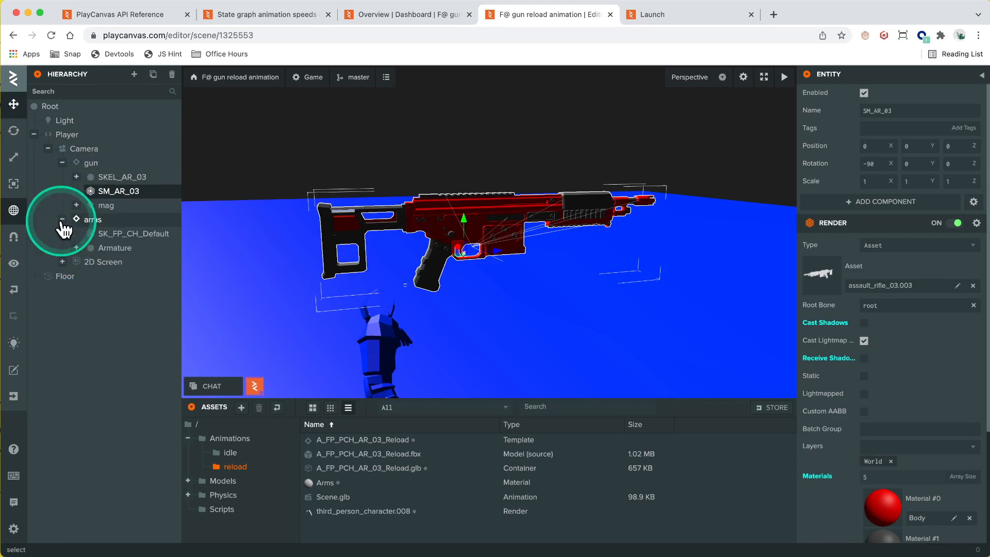
left_click(92, 219)
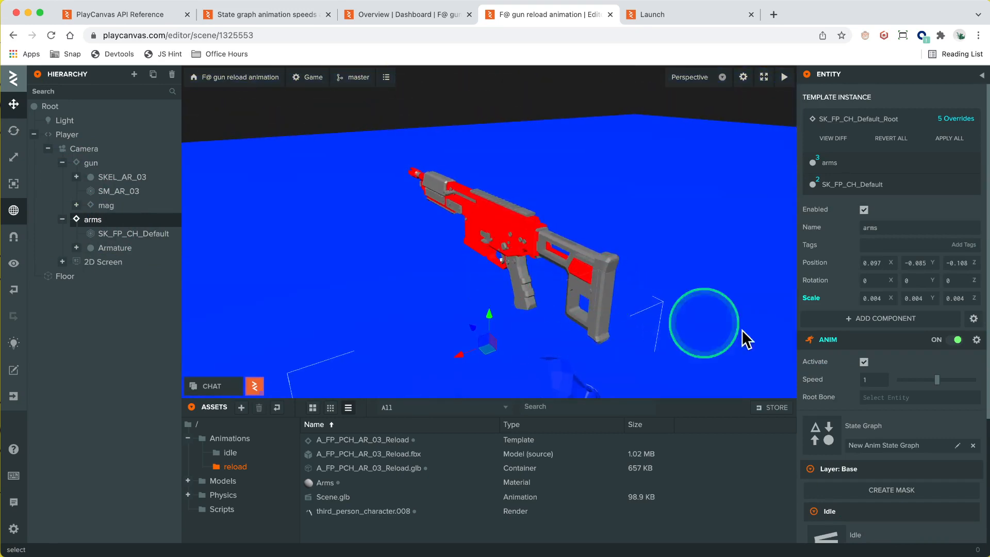
scroll("down", 3)
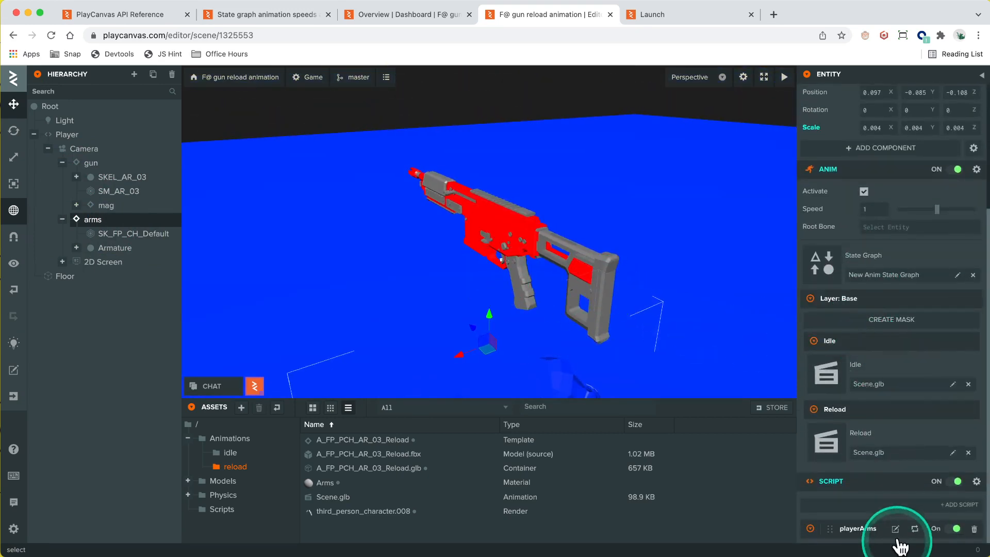
Step: Open playerArms.js, which reparents the gun and magazine onto the hand bones
left_click(896, 528)
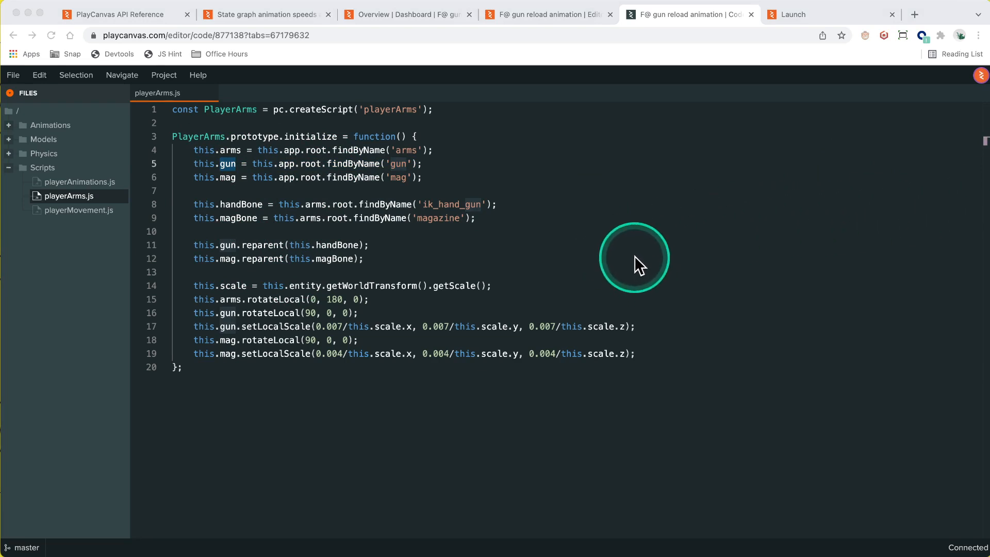
mouse_move(538, 13)
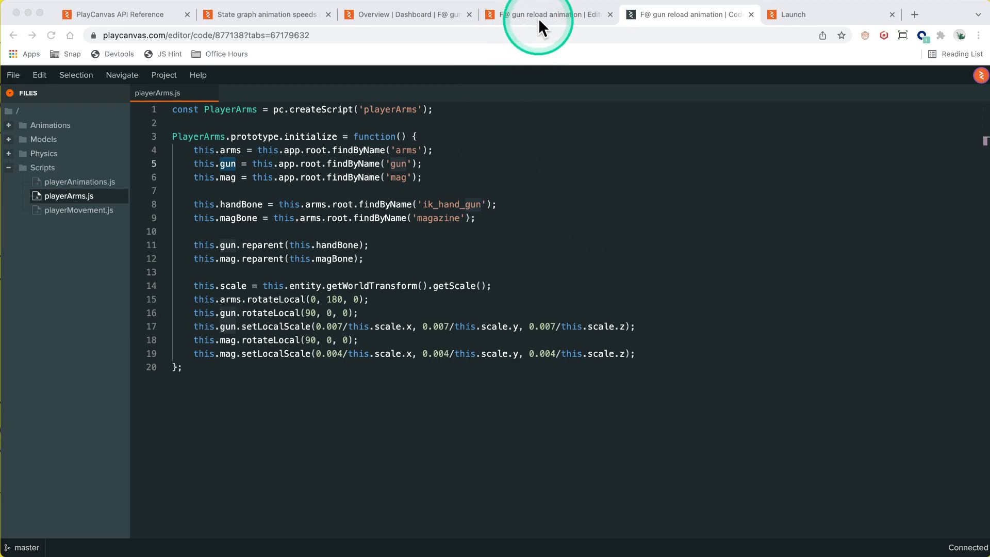
Step: Return to the scene and inspect Scene.glb, previewed against the A_FP_PCH_AR_03_Reload model
left_click(544, 15)
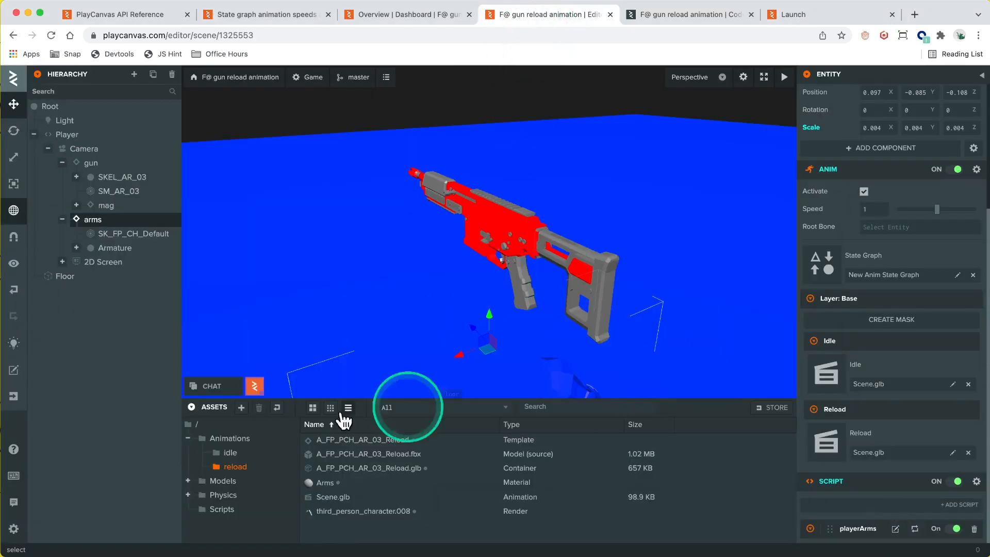
left_click(333, 497)
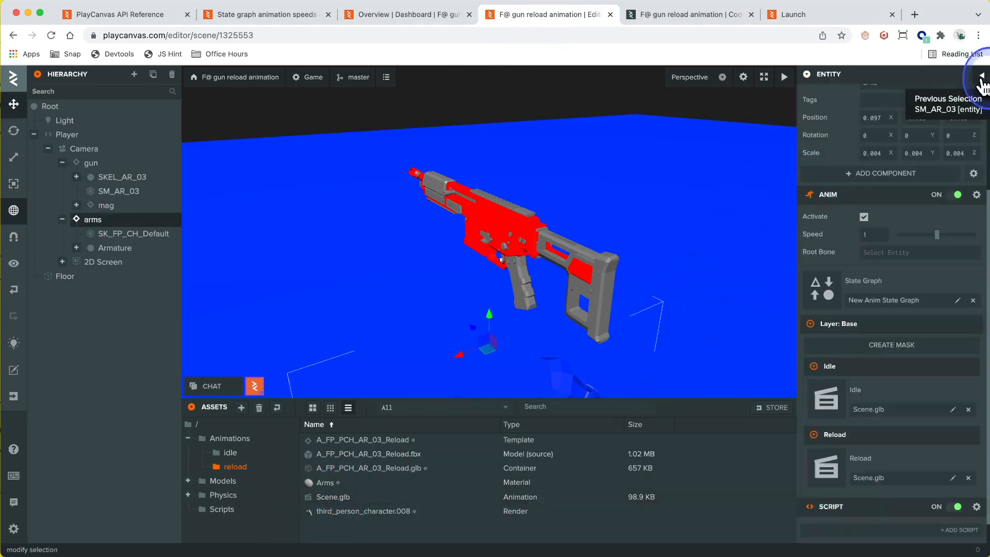
left_click(65, 276)
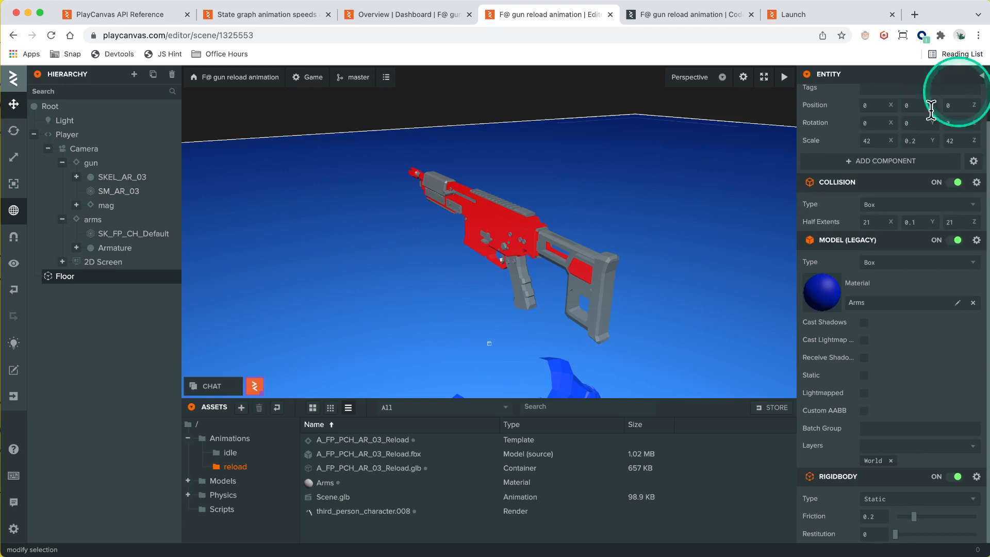
left_click(332, 497)
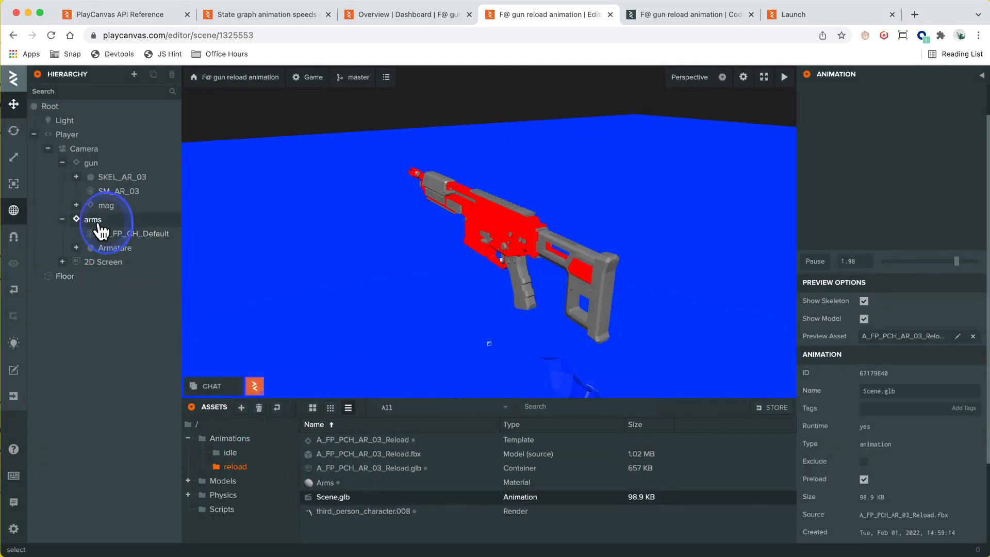
Step: Inspect the arms entity, the Reload template and select the Scene.glb animation asset
left_click(91, 219)
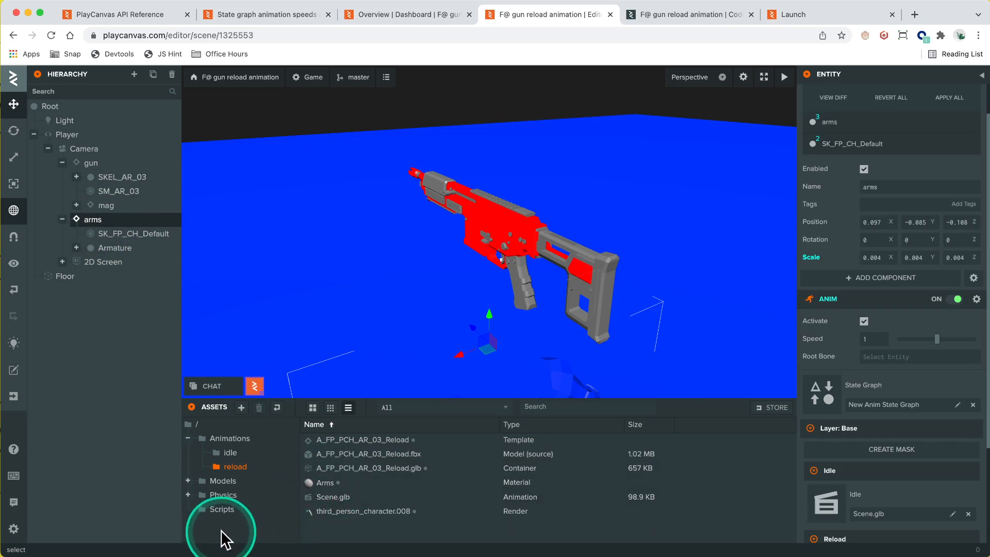
left_click(361, 439)
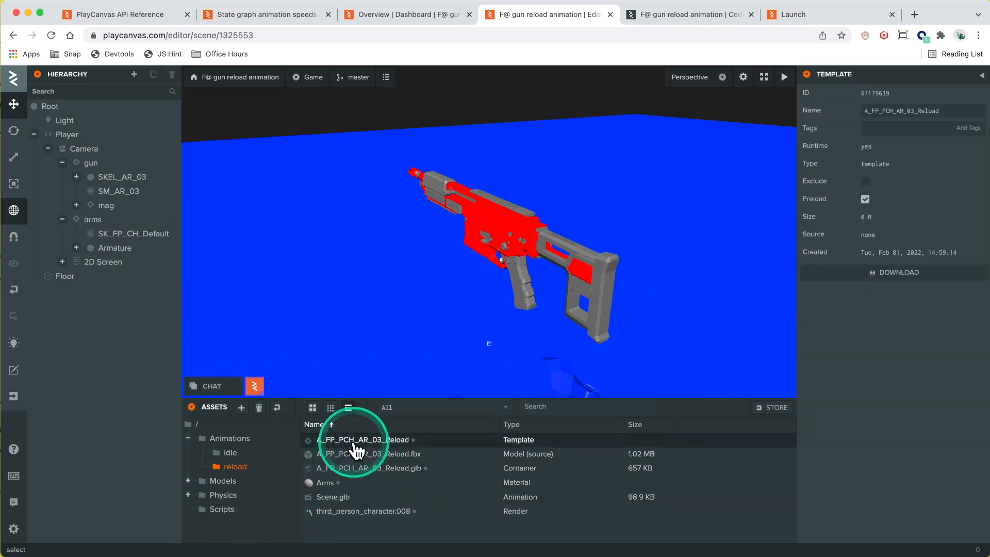
left_click(92, 218)
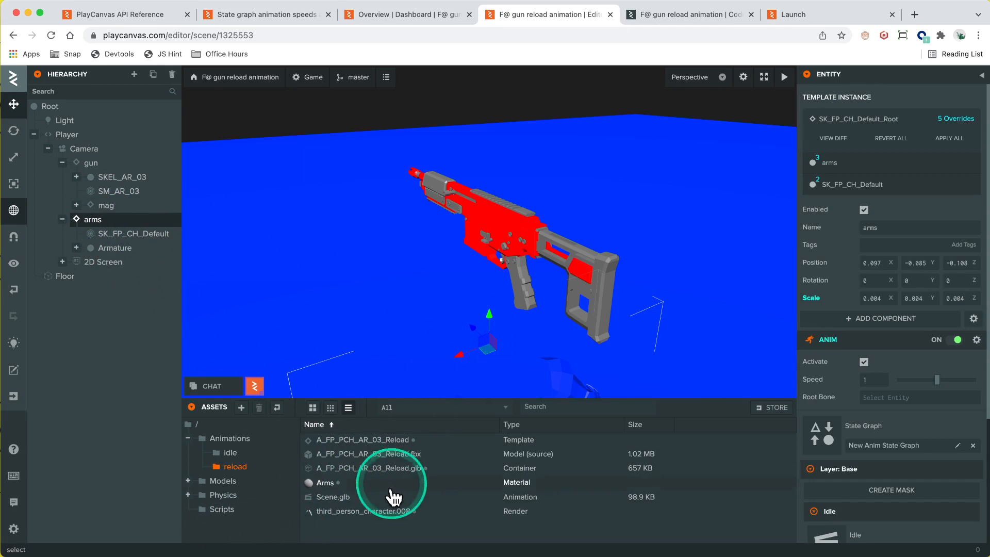
left_click(333, 497)
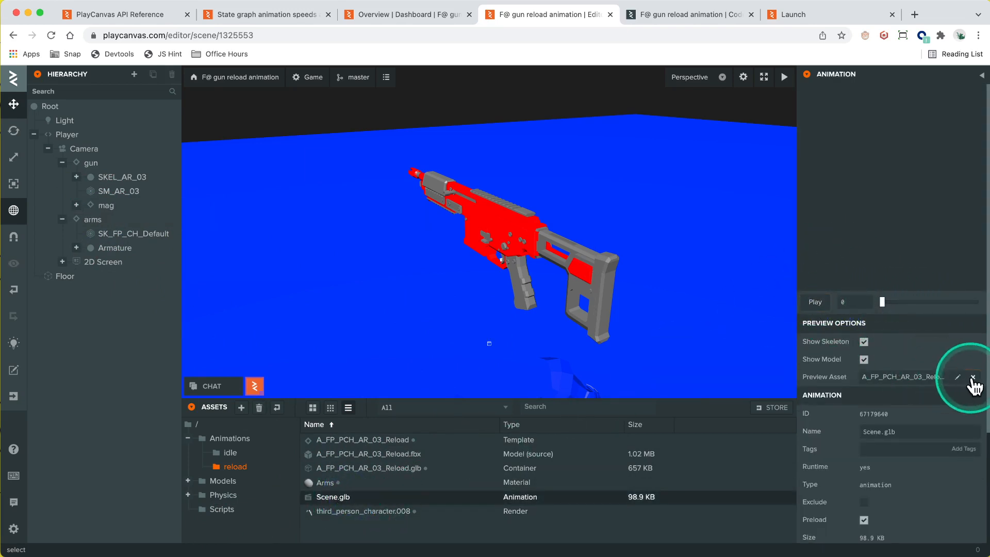
Step: Play the reload animation preview and stop it, then show the Animations folder
left_click(972, 377)
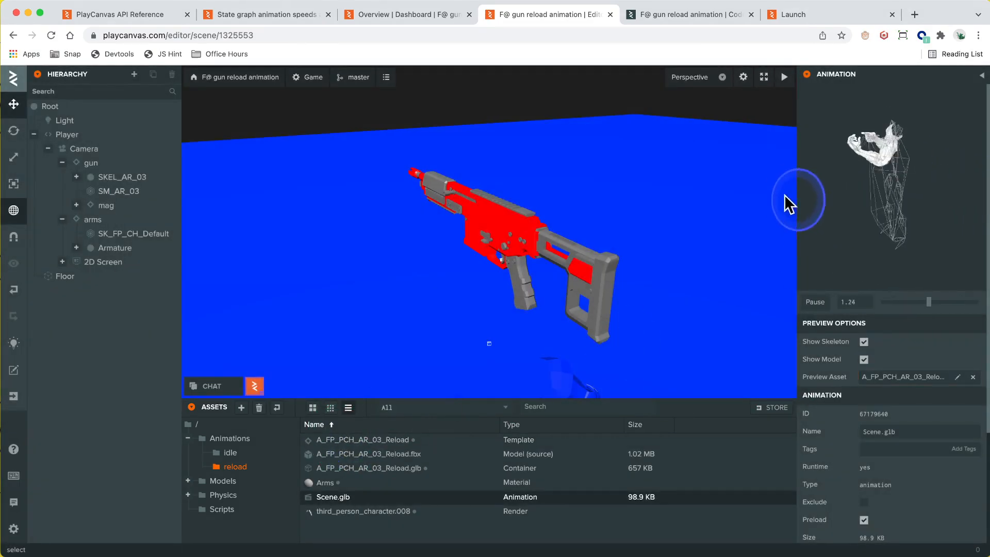
left_click(813, 302)
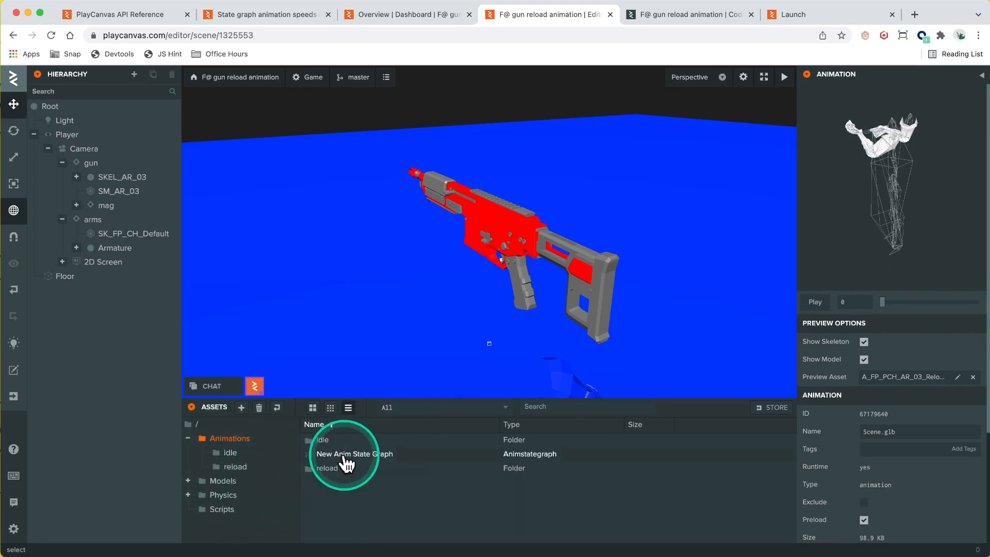
Step: Open the New Anim State Graph and select the Idle-to-Reload transition
double_click(352, 454)
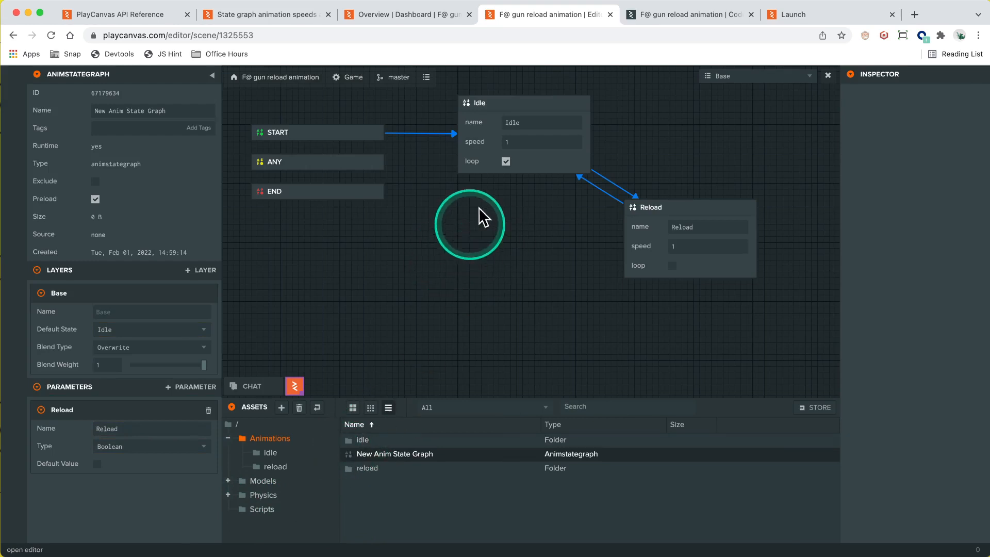
left_click(524, 133)
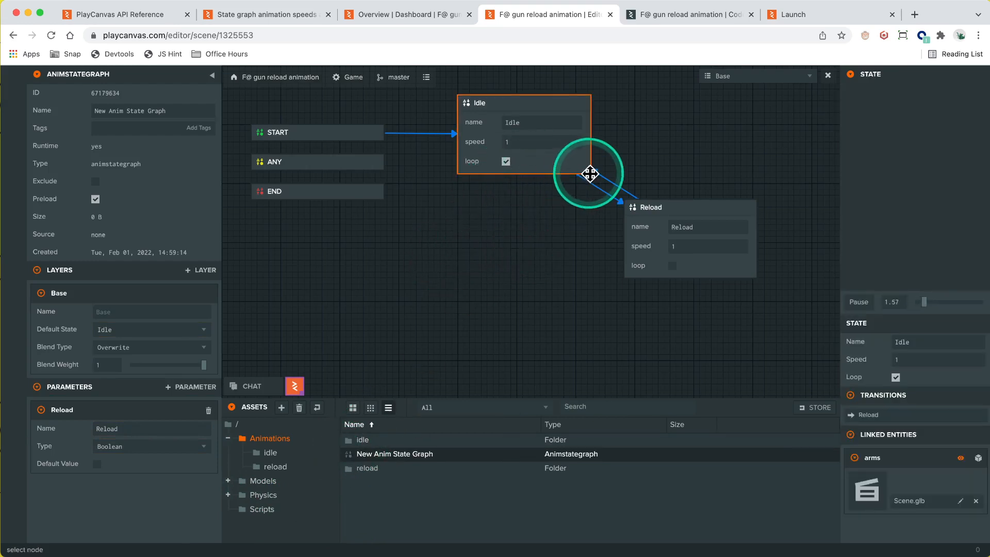
left_click(589, 173)
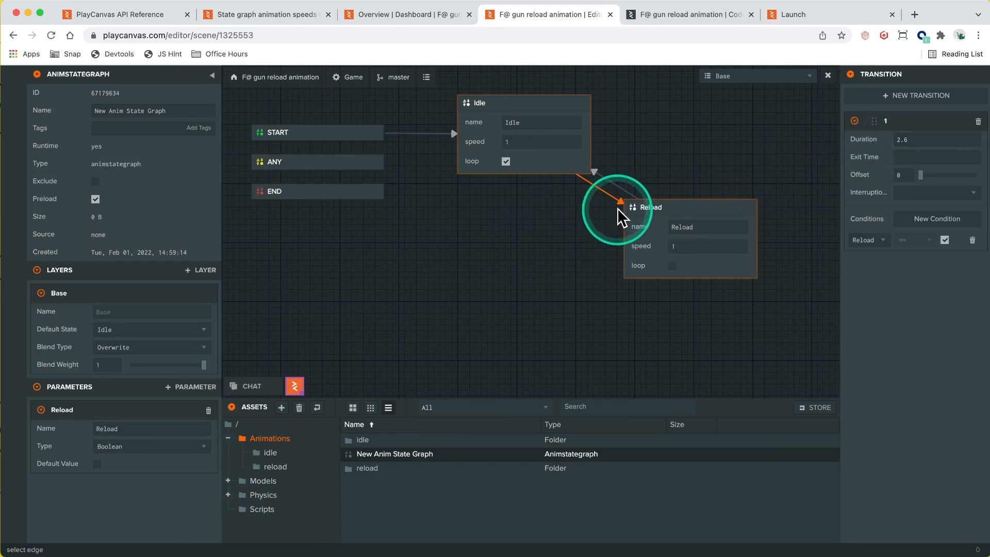
Step: Review the Idle-to-Reload transition's 2.6 s duration and Reload-true condition, then close the graph
left_click(618, 211)
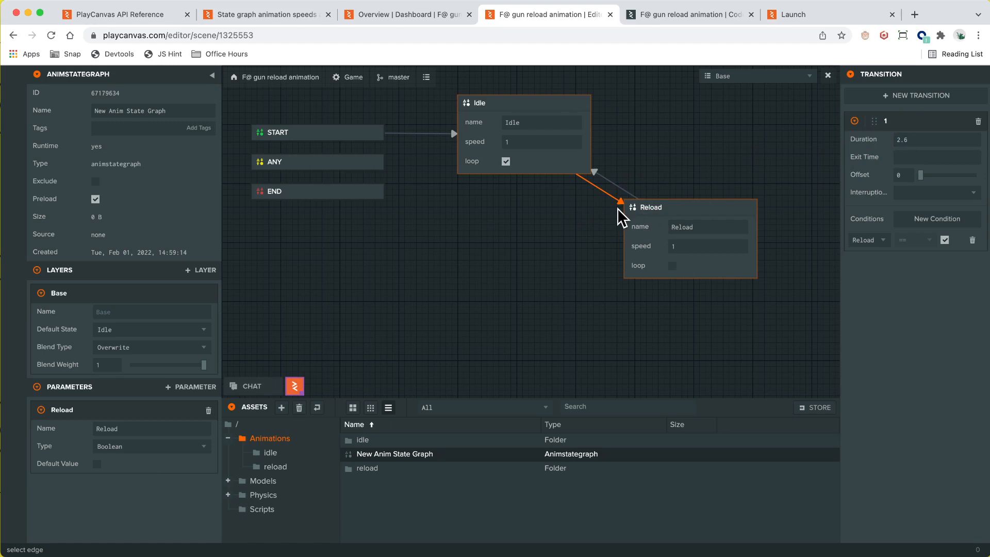
mouse_move(864, 139)
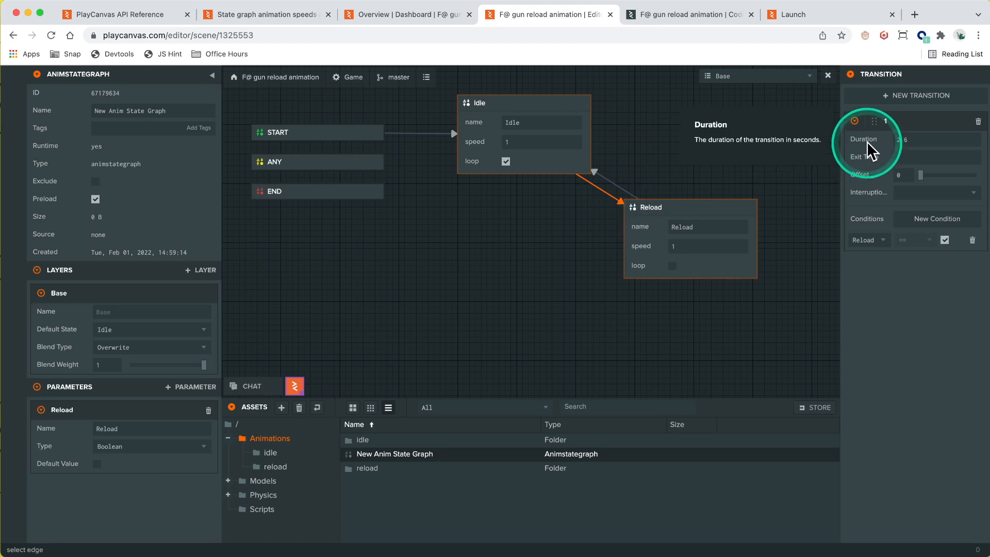
mouse_move(712, 202)
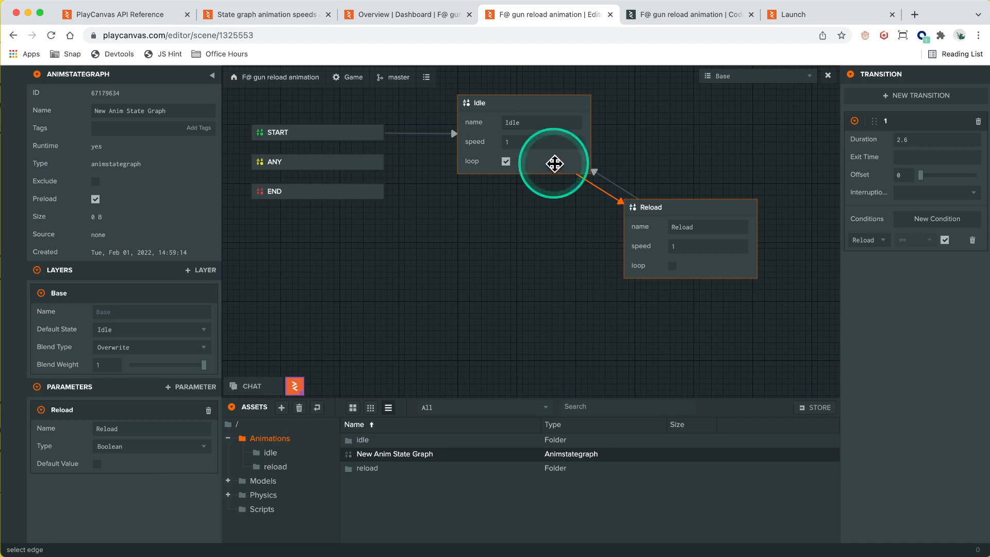
mouse_move(774, 163)
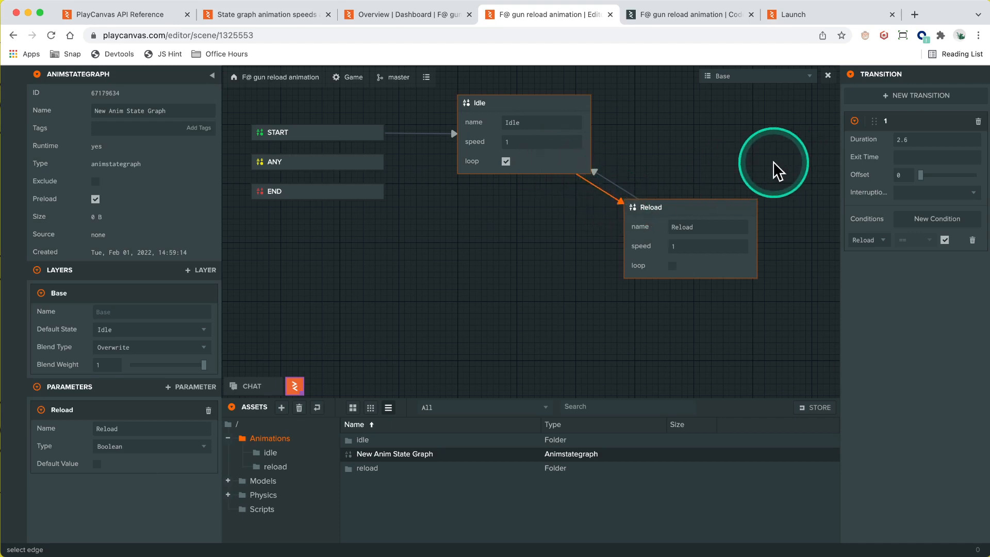
mouse_move(650, 208)
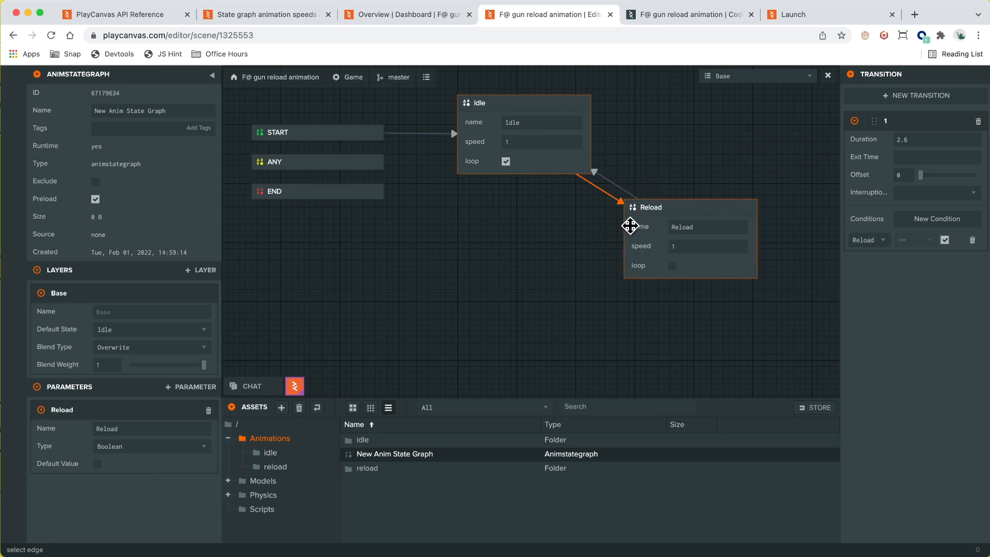
left_click(666, 225)
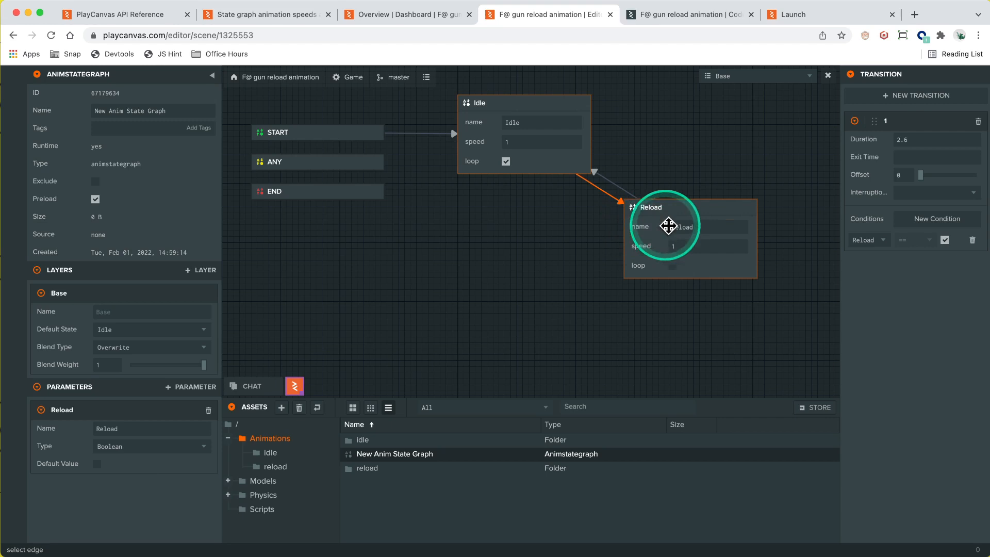
mouse_move(722, 219)
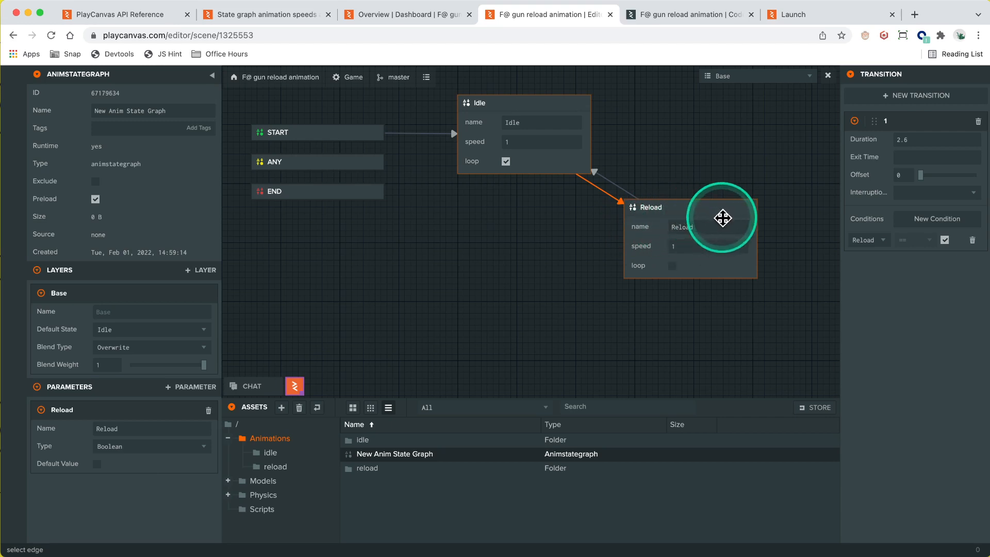
mouse_move(723, 217)
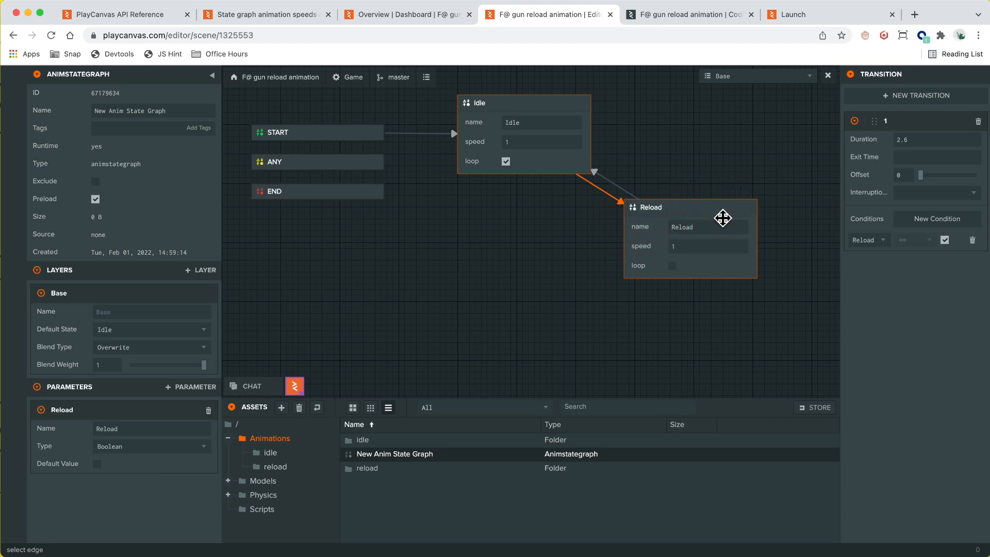
left_click(717, 214)
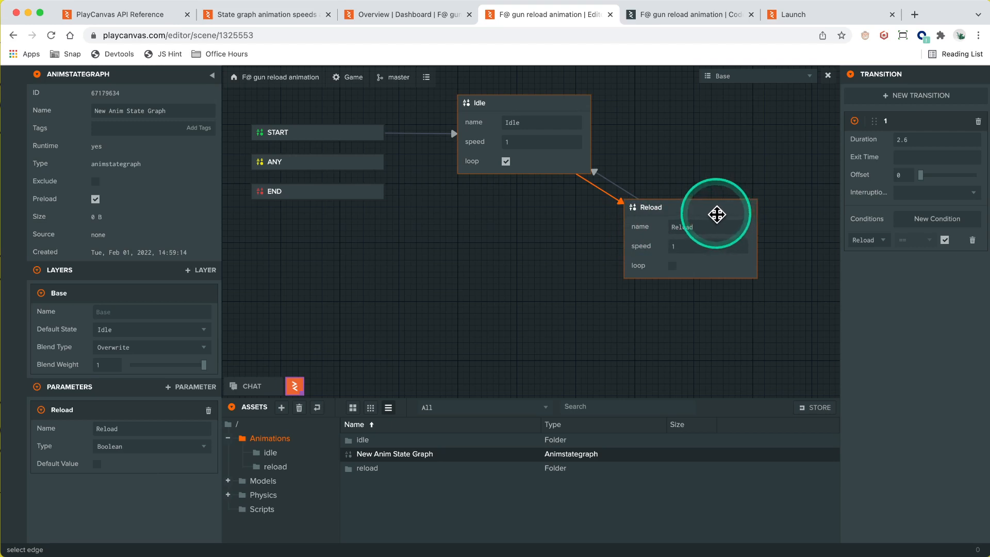
mouse_move(927, 152)
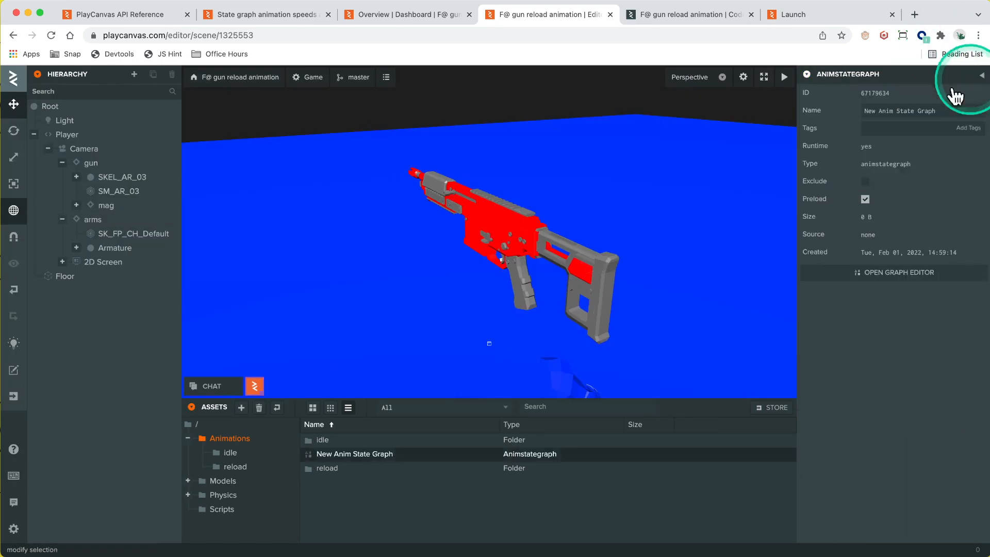
Step: Select the Reload-to-Idle transition and give it duration 0.1 and exit time 1
left_click(891, 272)
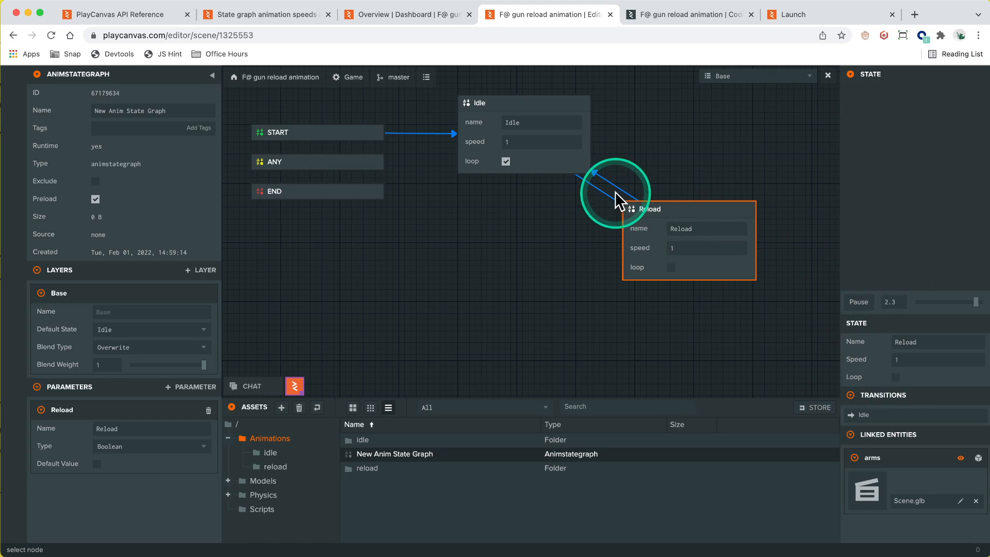
left_click(612, 189)
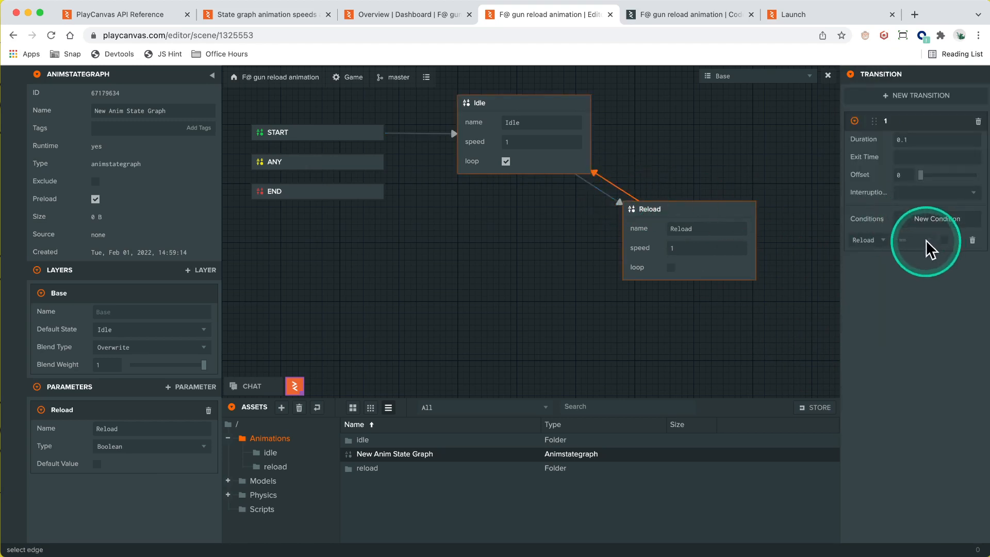
mouse_move(873, 166)
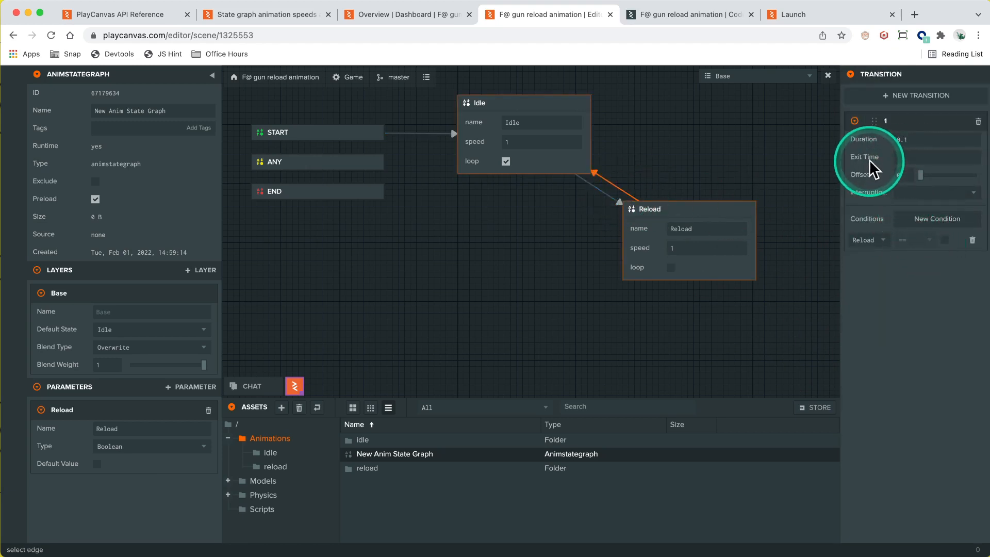
mouse_move(864, 156)
type("1")
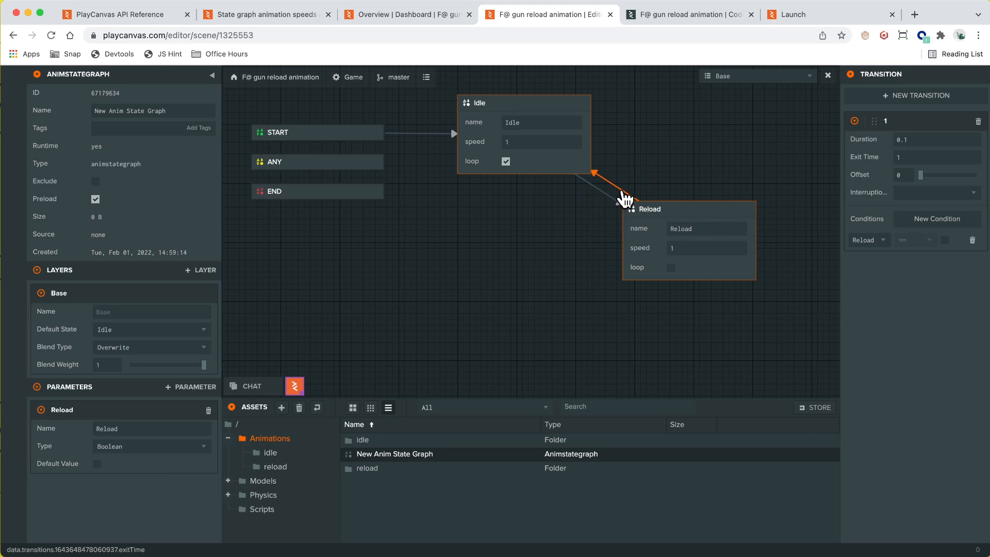
left_click(631, 193)
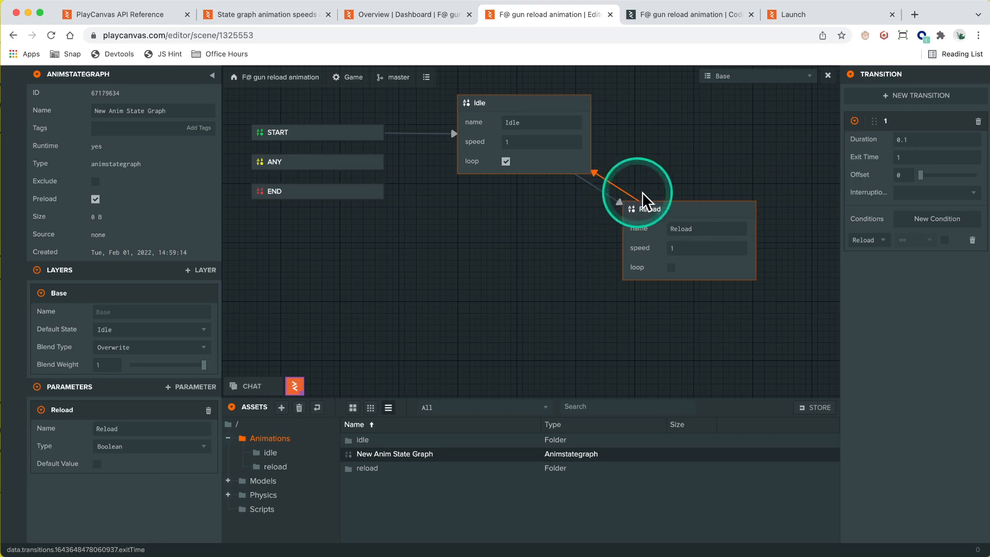
mouse_move(790, 259)
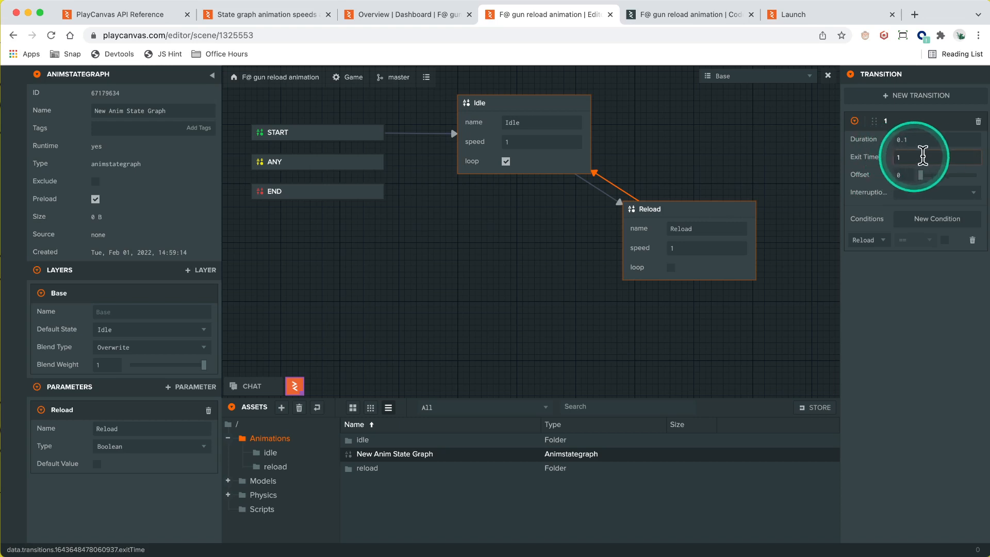
mouse_move(797, 27)
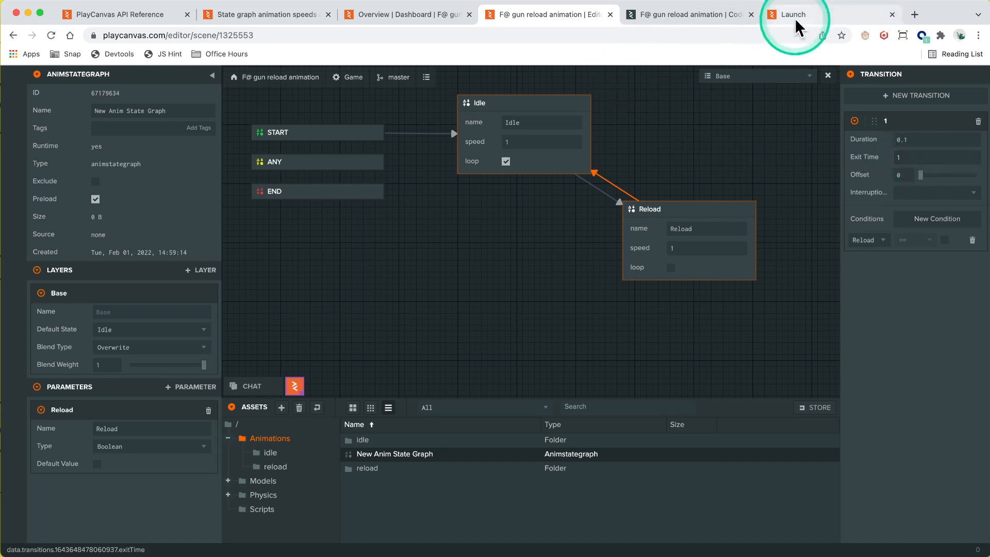
Step: Switch to the Launch tab and let the game reload with the edited state graph
left_click(794, 14)
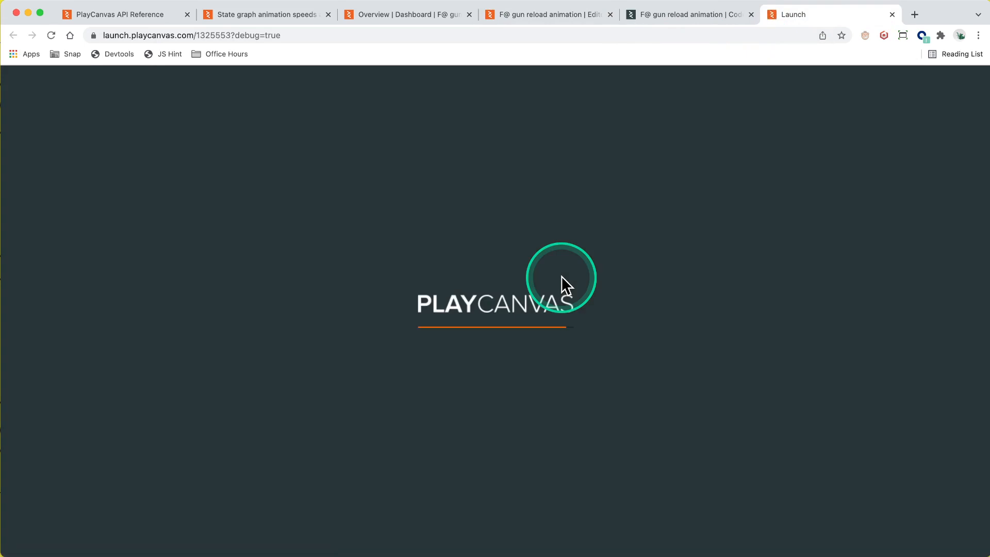
left_click(563, 278)
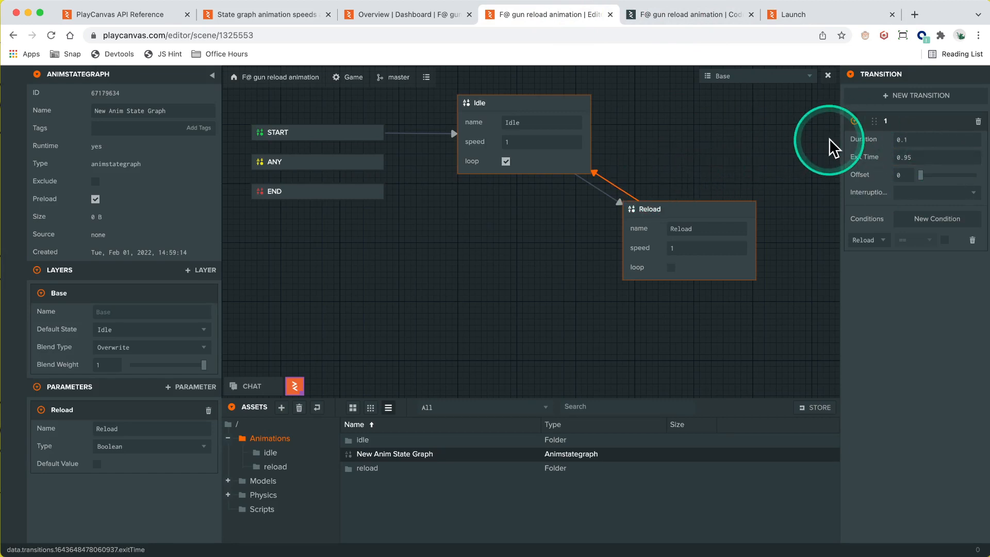
mouse_move(834, 146)
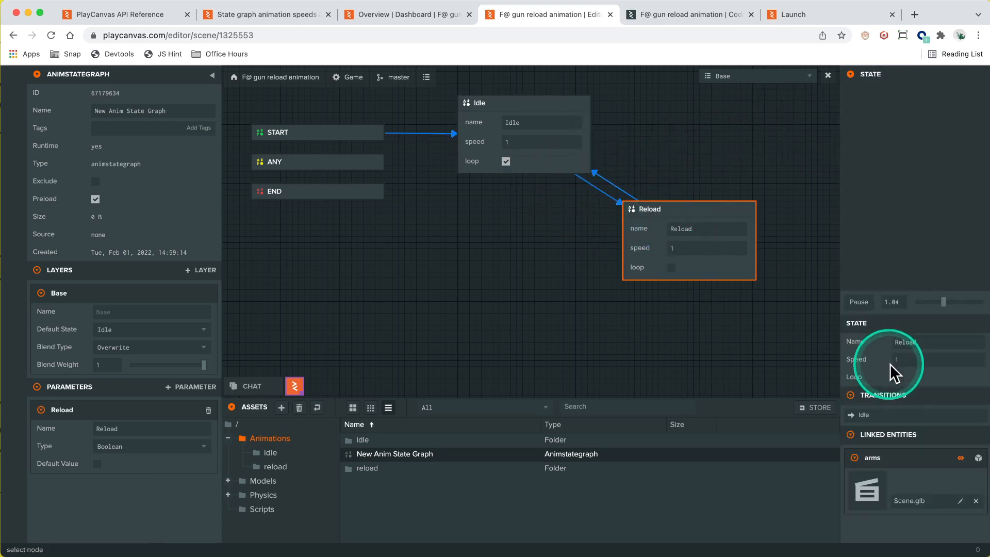
Step: Set the Reload-to-Idle exit time to 0.95, check the Reload state and return to the game
left_click(541, 141)
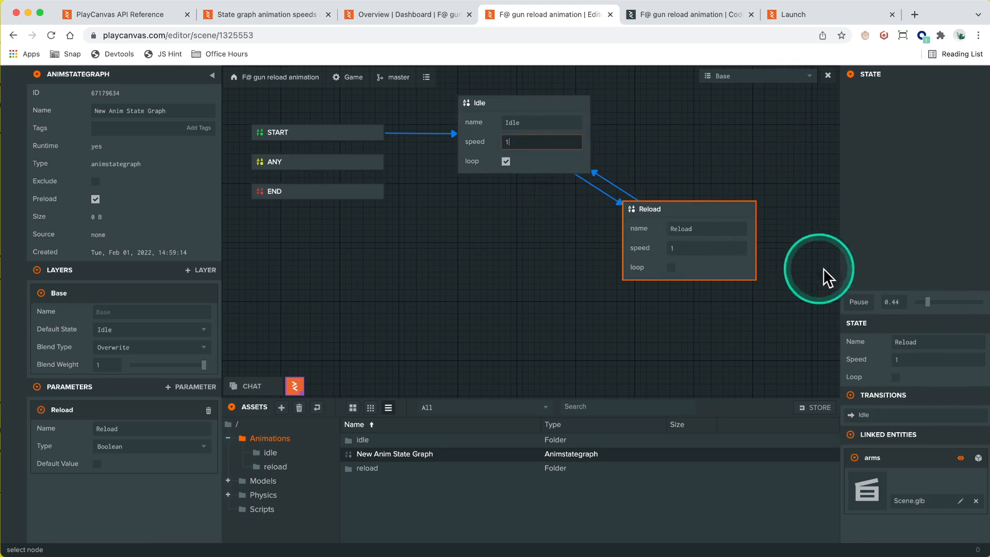
left_click(812, 13)
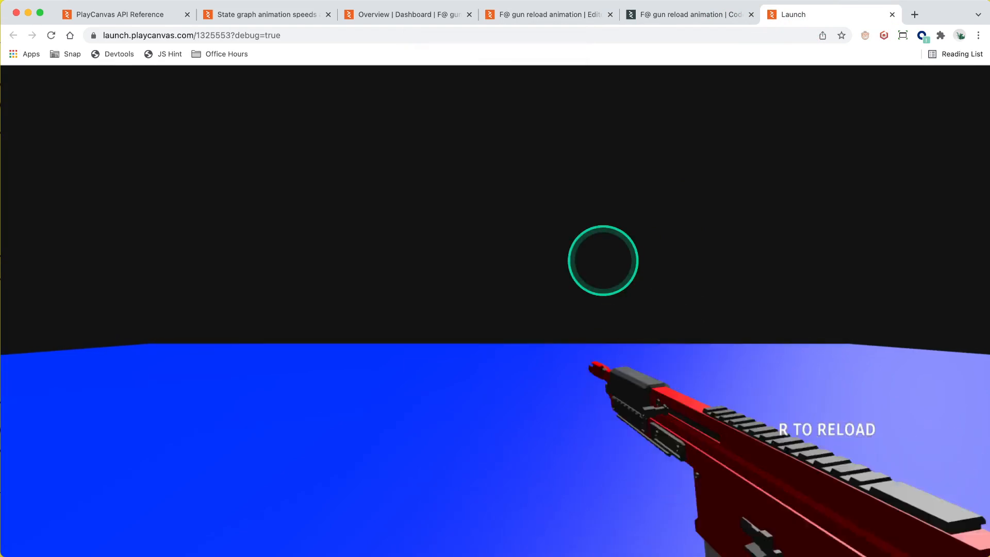
Step: Focus the running game and test the gun reload with R, then return to the forum thread
left_click(265, 13)
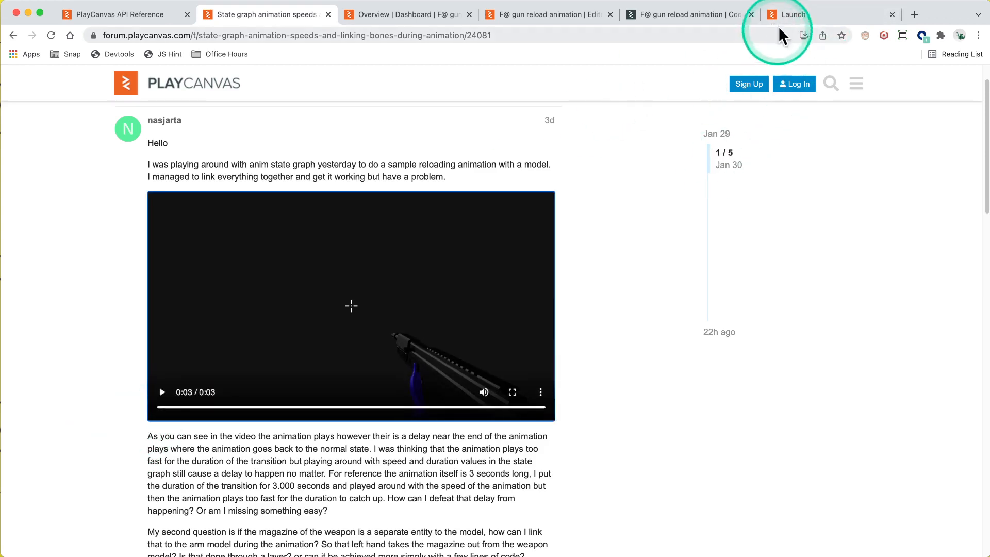
Step: Watch the reload in the game, then return to the Editor and select the Idle-to-Reload transition
left_click(789, 13)
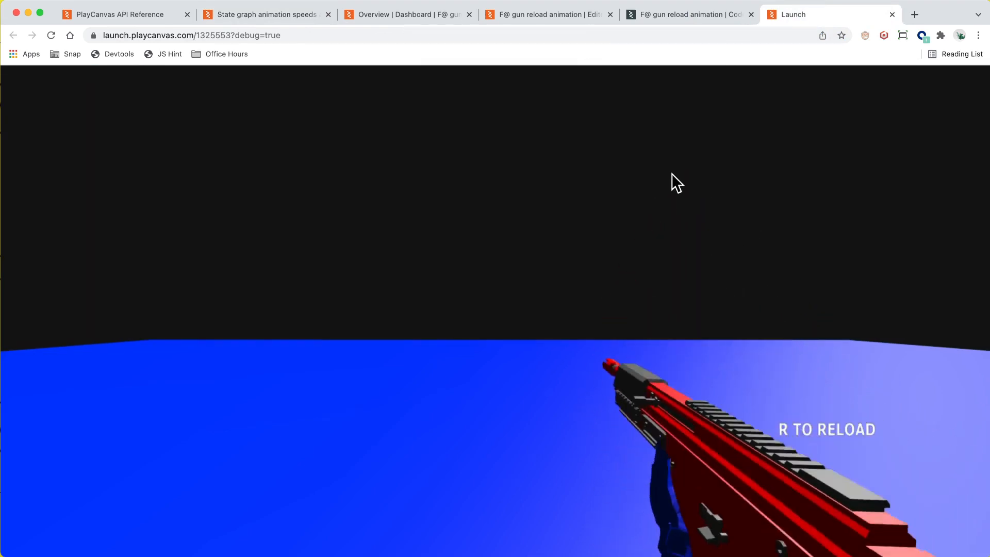
left_click(549, 14)
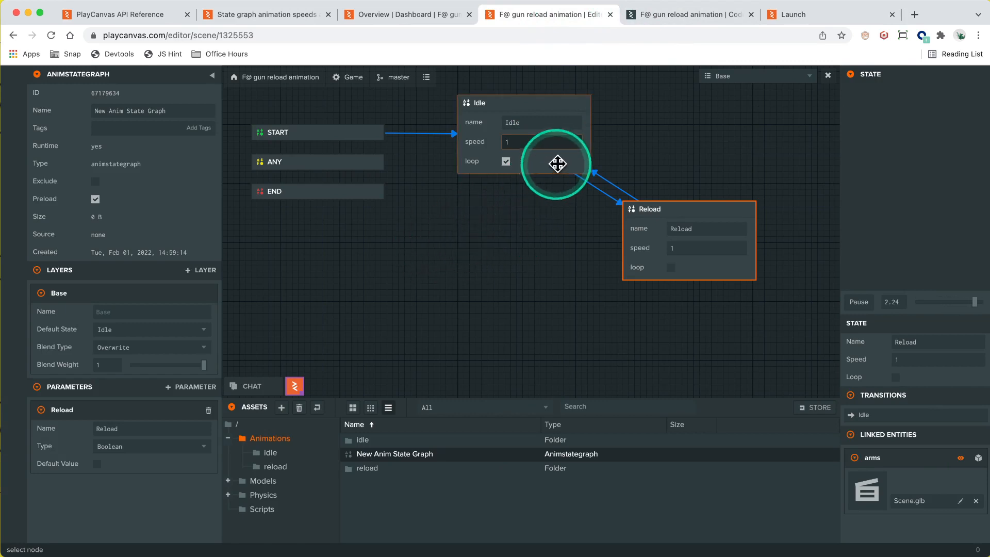
left_click(590, 185)
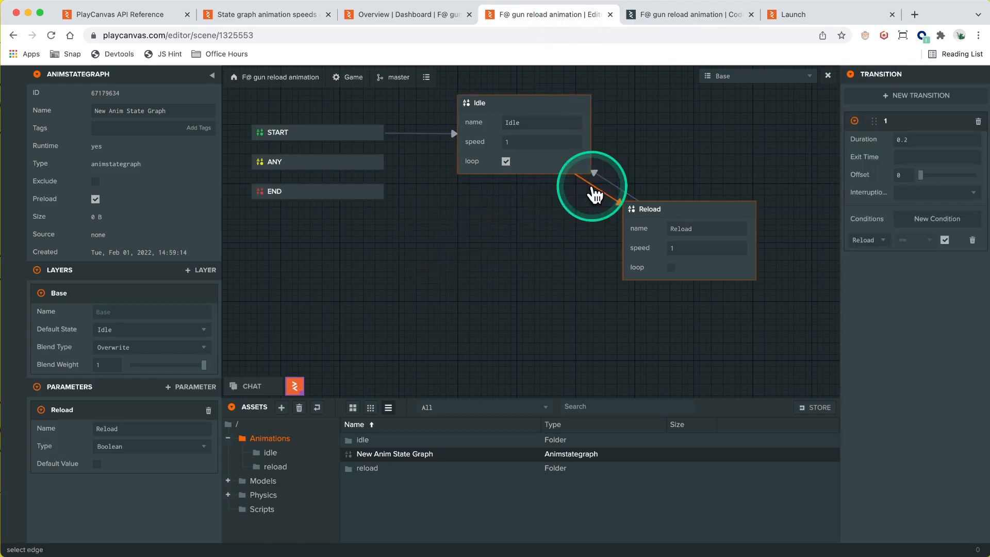
Step: Check the Idle-to-Reload transition's 0.2 duration, then select the Reload state showing speed 1
left_click(591, 184)
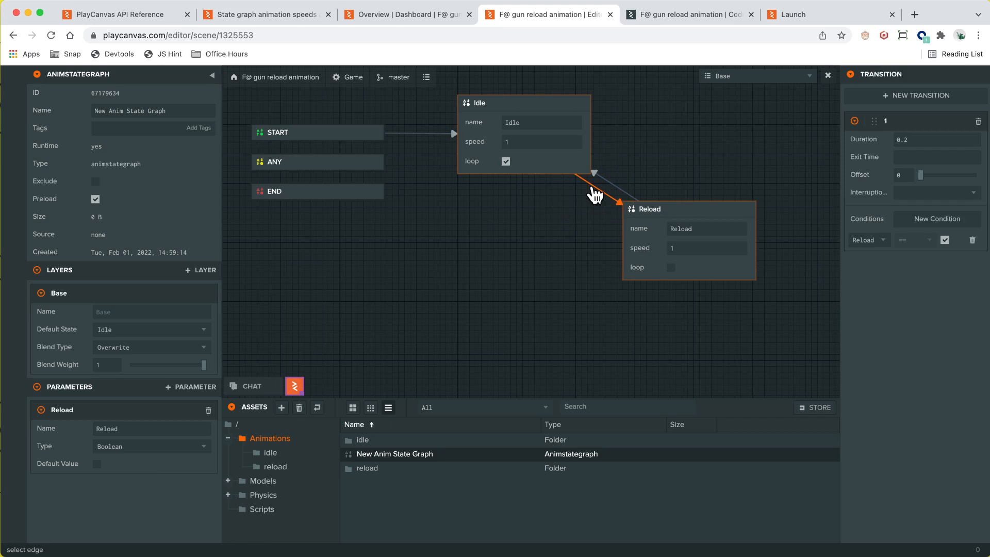
left_click(581, 130)
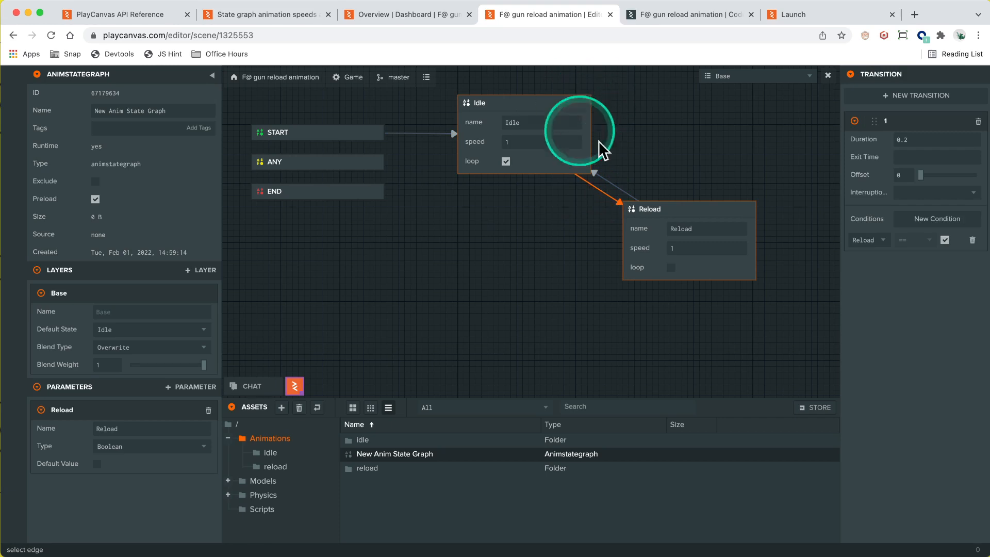
mouse_move(694, 262)
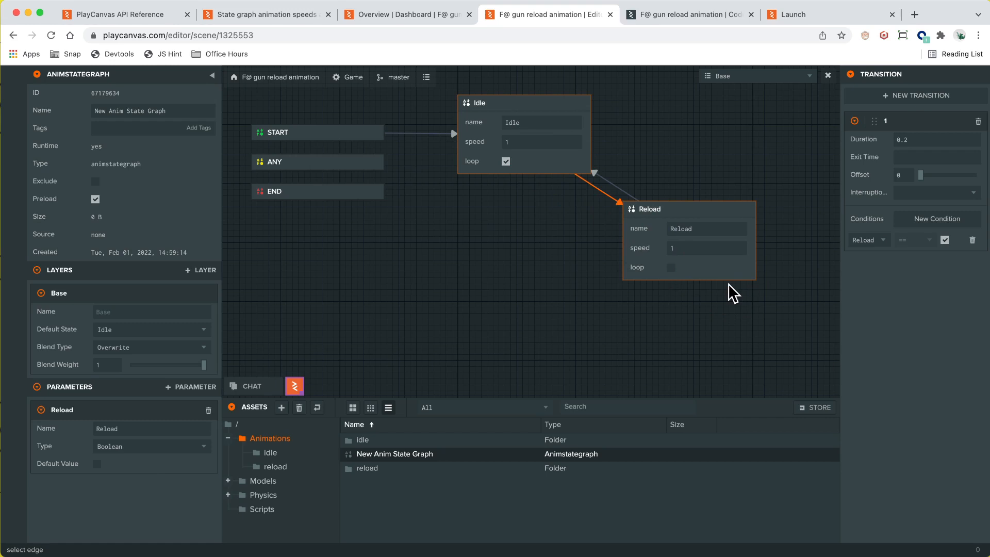
left_click(589, 192)
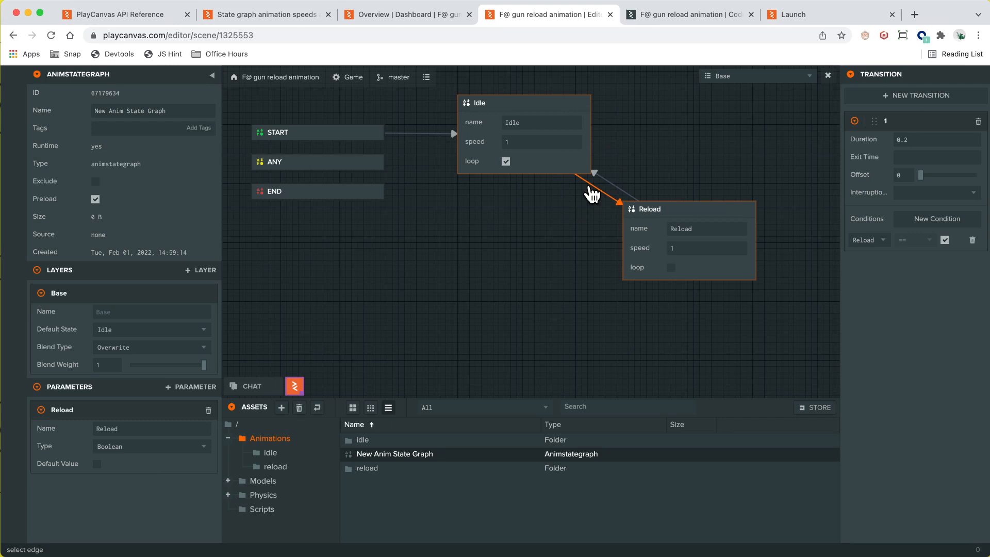
left_click(615, 190)
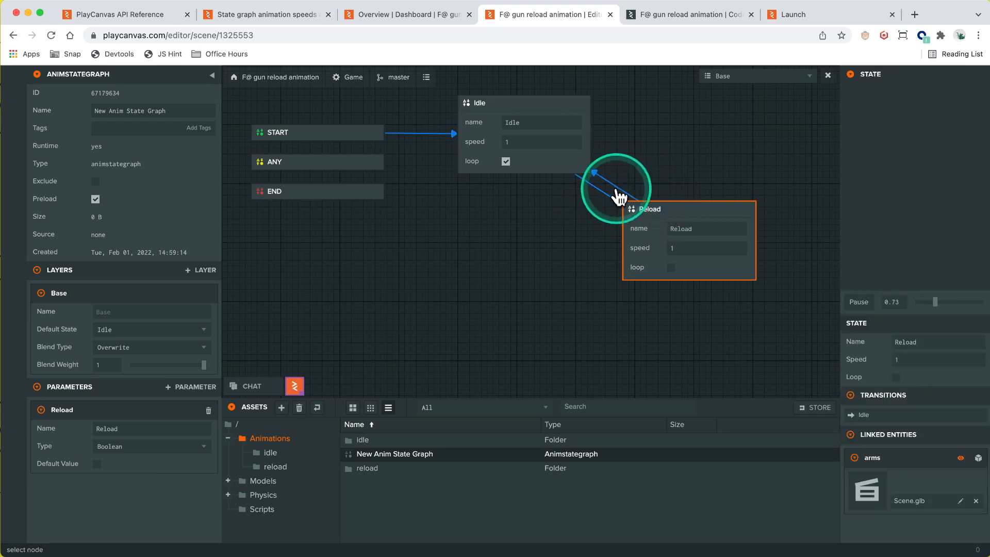
Step: Select the Reload-to-Idle transition and review its 0.1 duration and 0.95 exit time
left_click(620, 188)
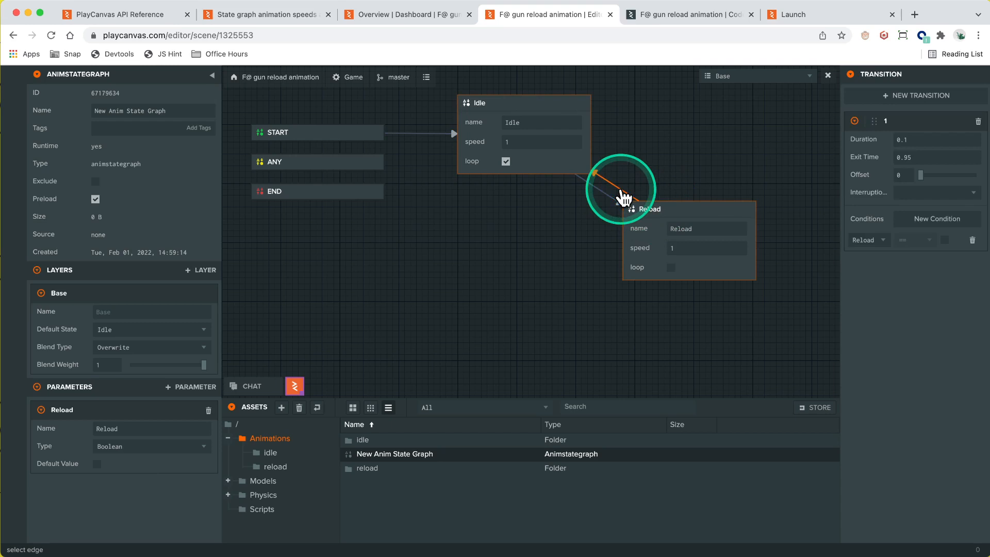
mouse_move(698, 205)
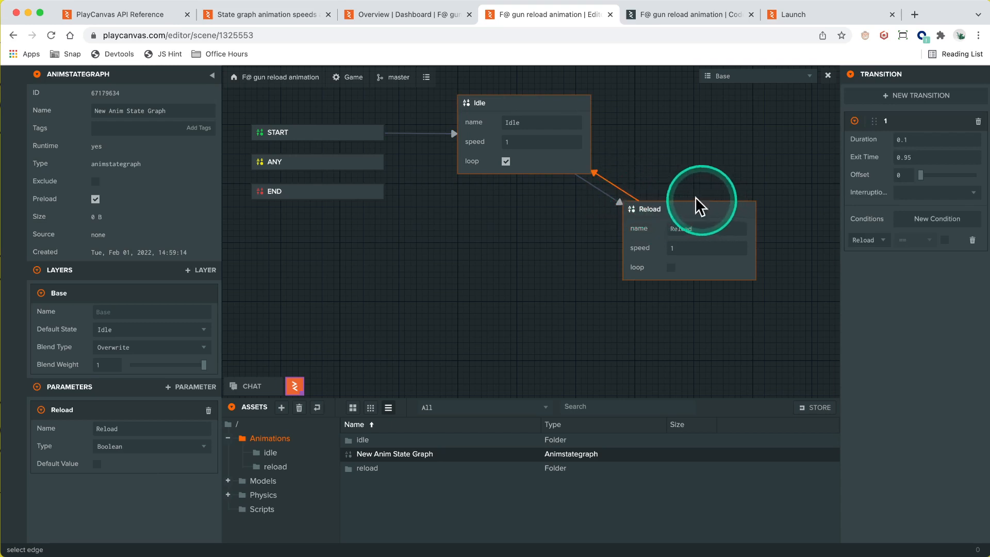
mouse_move(937, 157)
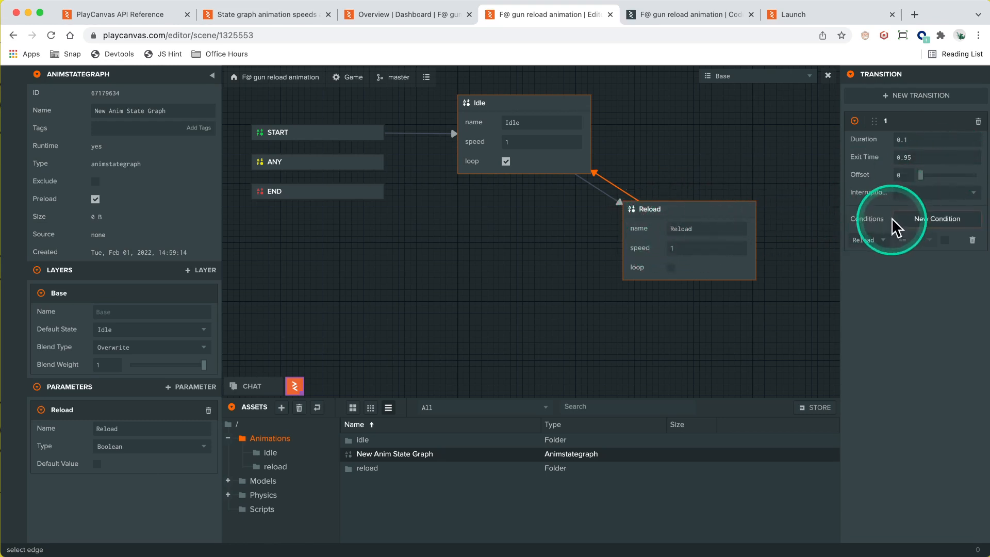
mouse_move(628, 190)
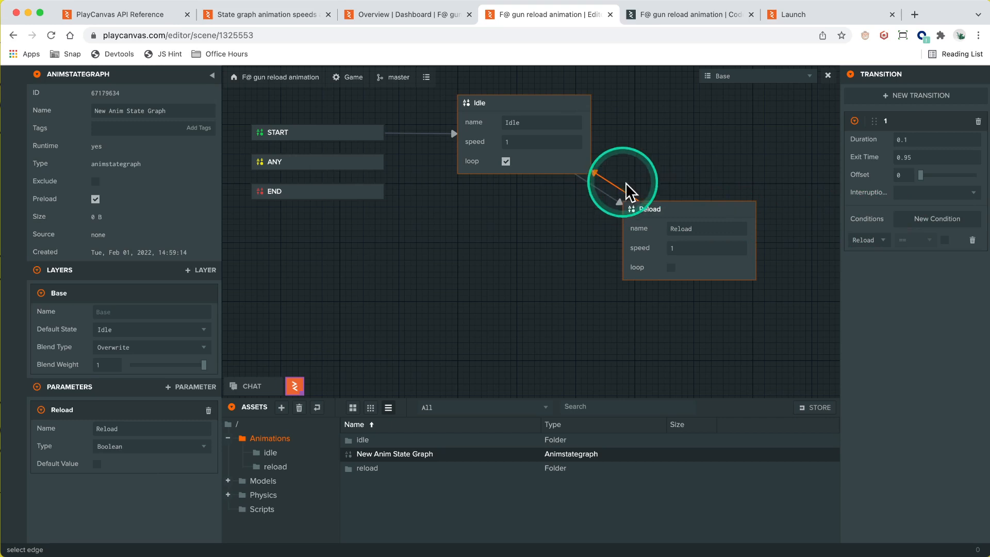
mouse_move(711, 202)
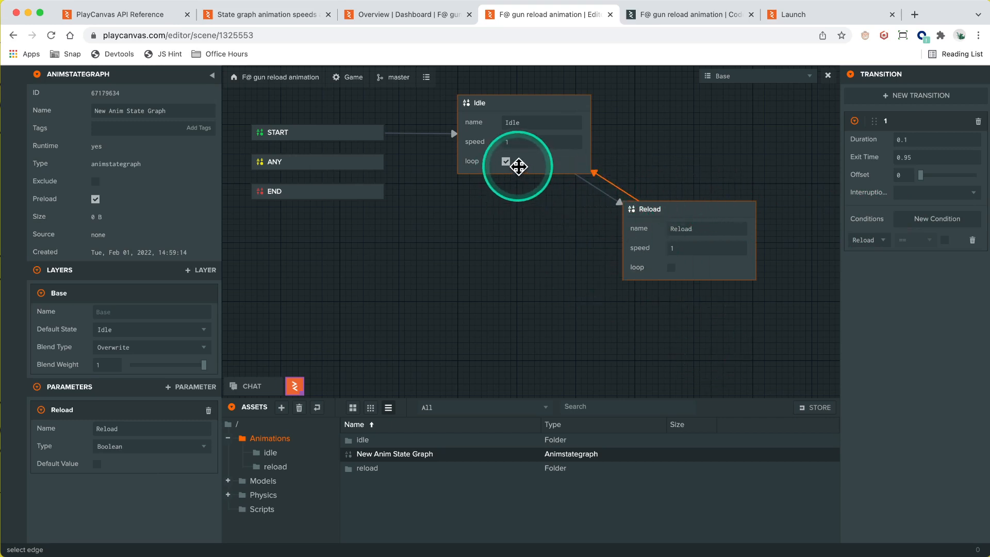
mouse_move(639, 238)
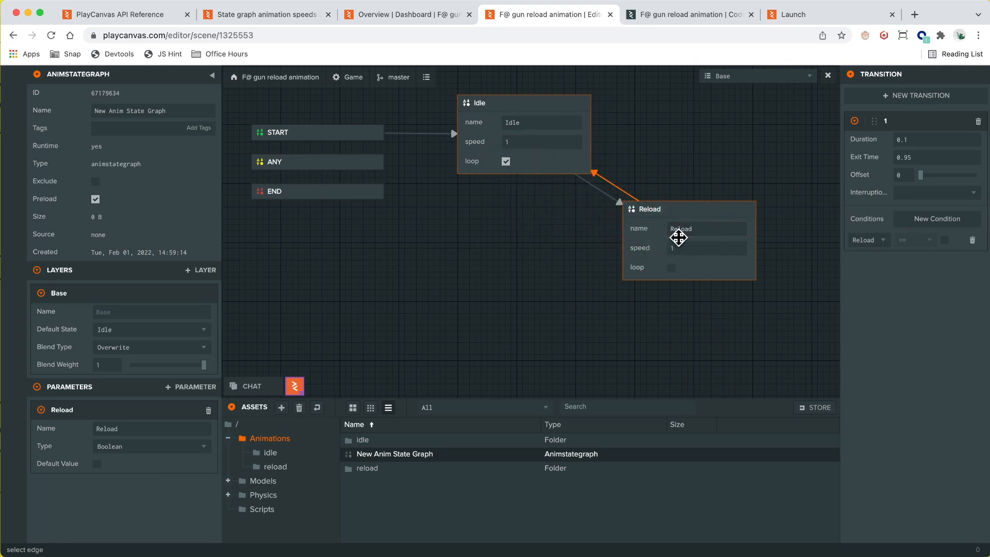
left_click(720, 205)
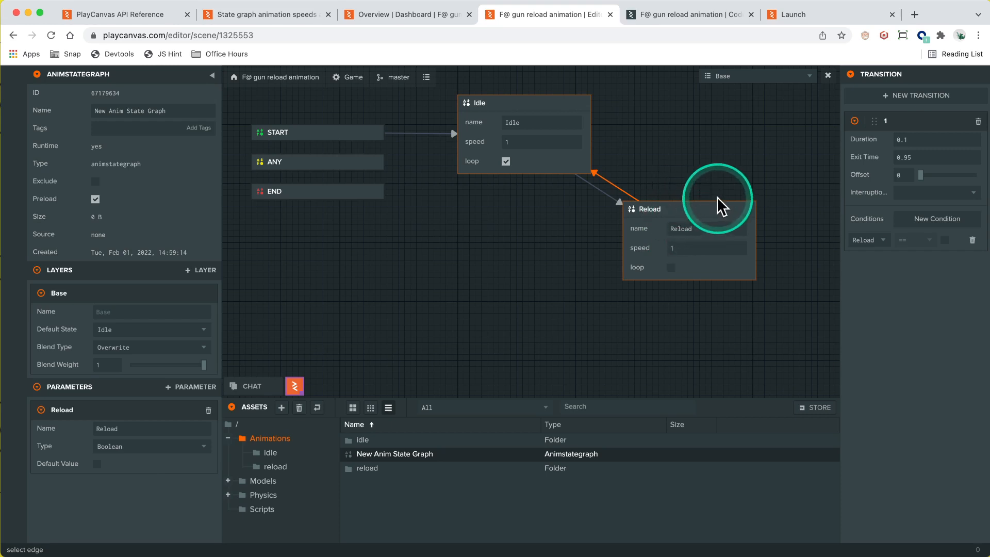